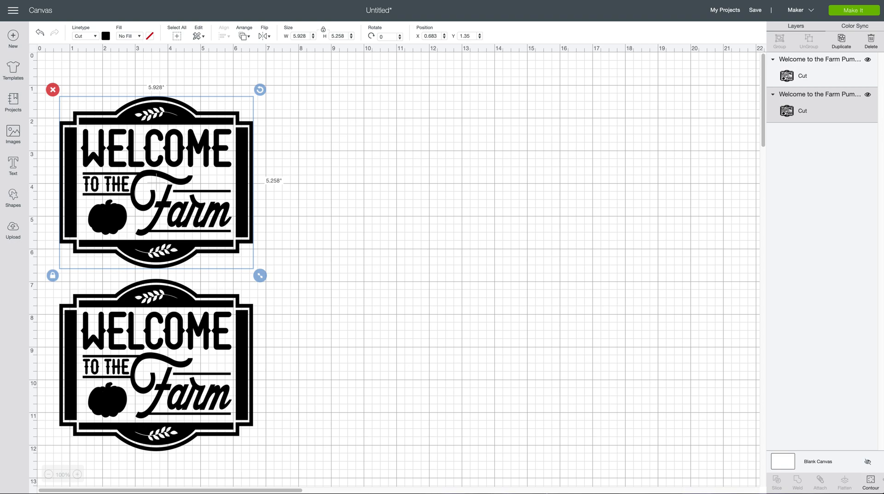
mouse_move(870, 479)
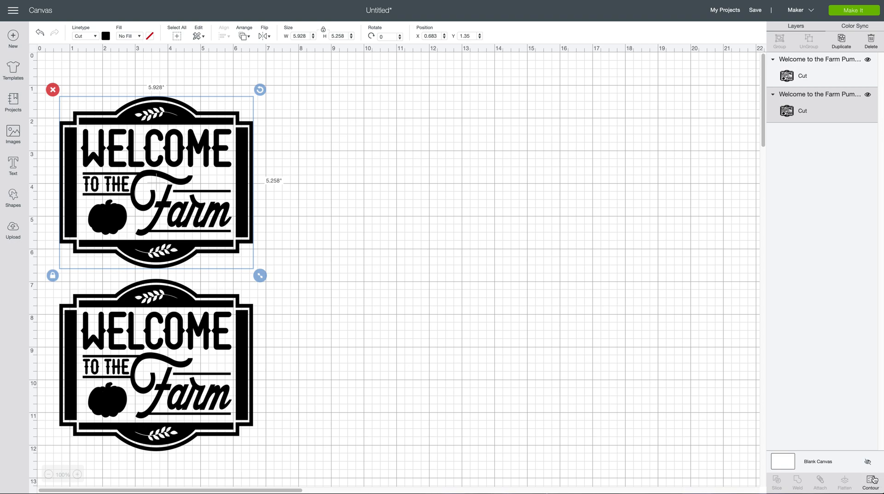
mouse_move(221, 220)
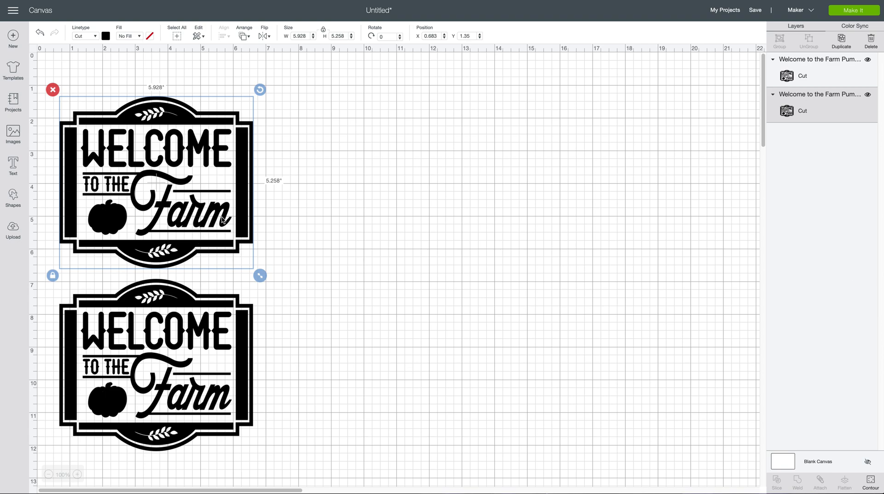
mouse_move(243, 216)
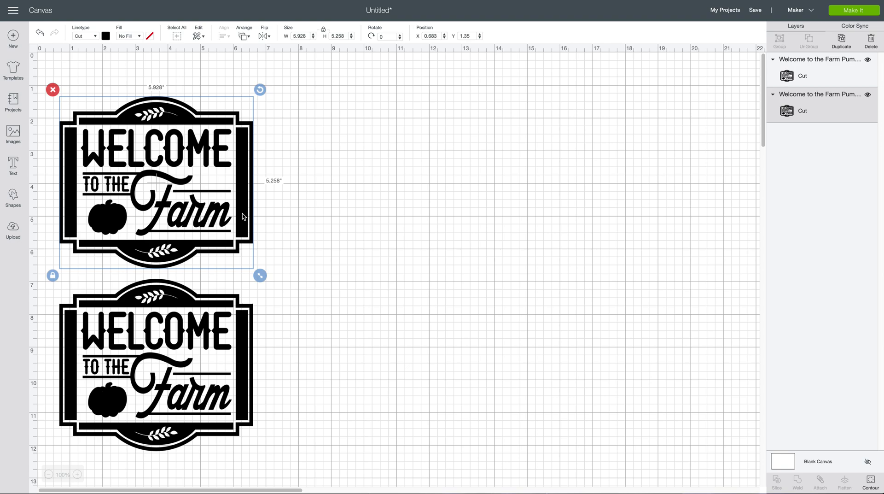
mouse_move(273, 172)
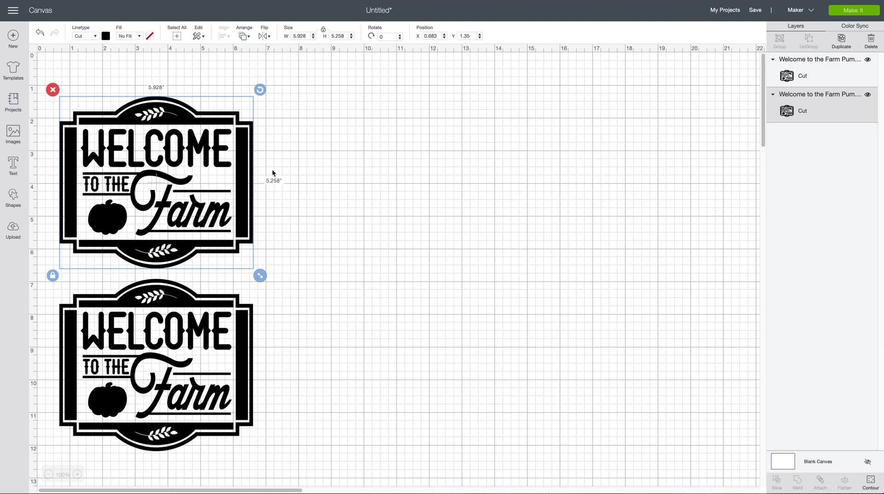
mouse_move(268, 166)
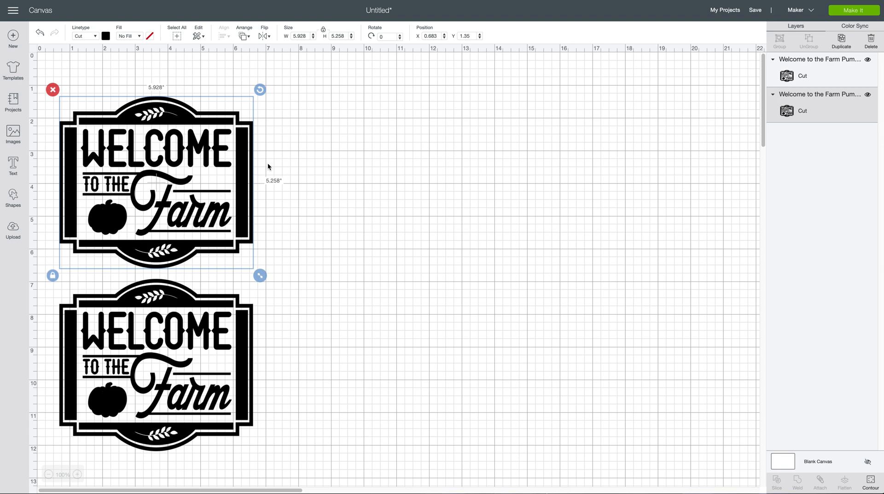
mouse_move(140, 85)
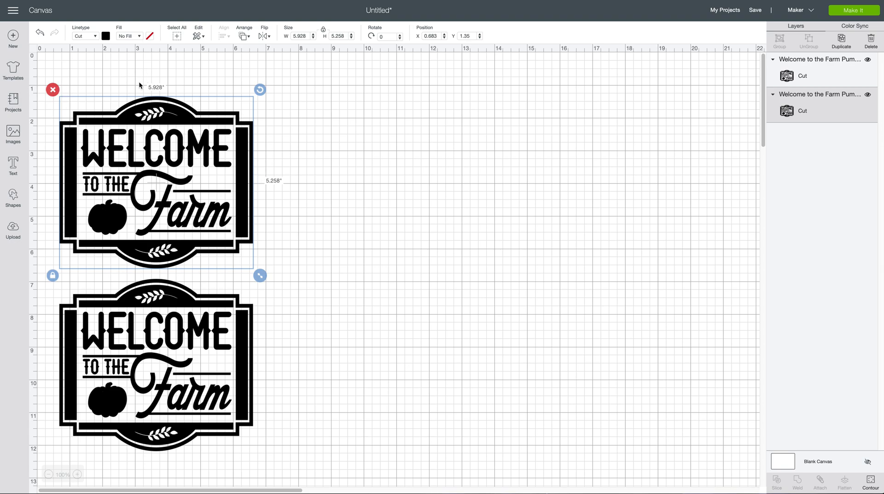
mouse_move(261, 150)
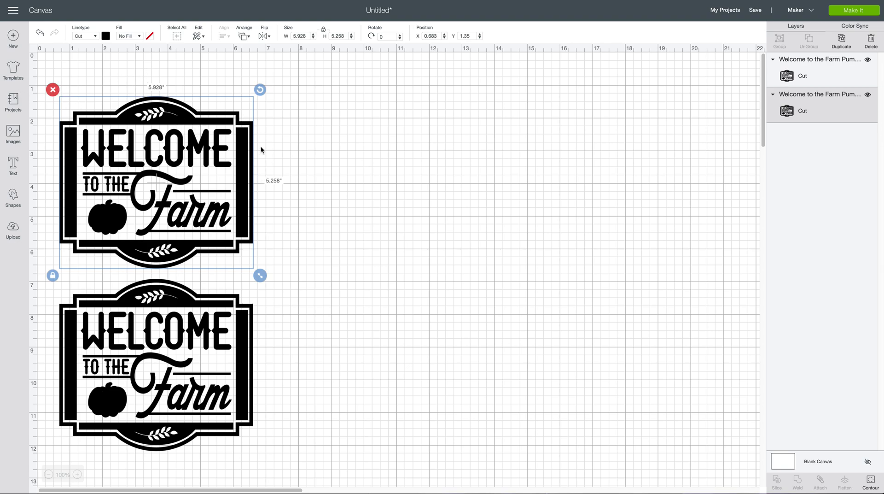
mouse_move(524, 339)
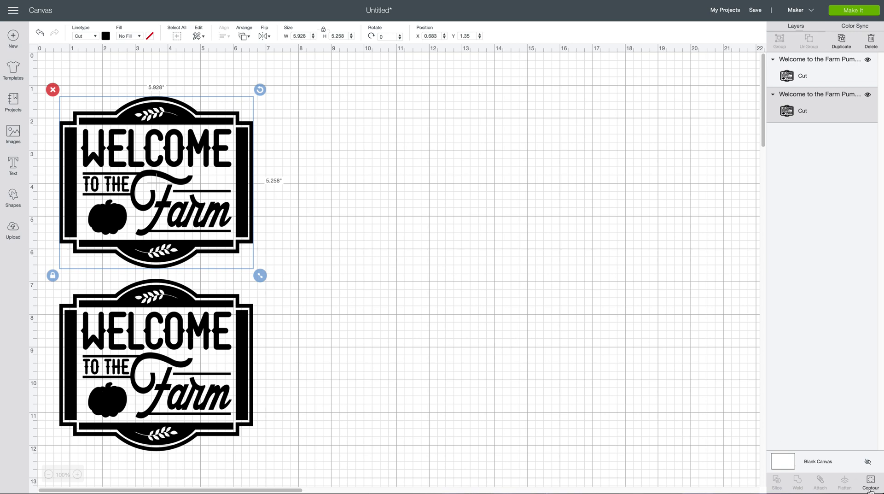
Step: Look at the Hide Contour options for the sign and leave them unchanged
click(871, 482)
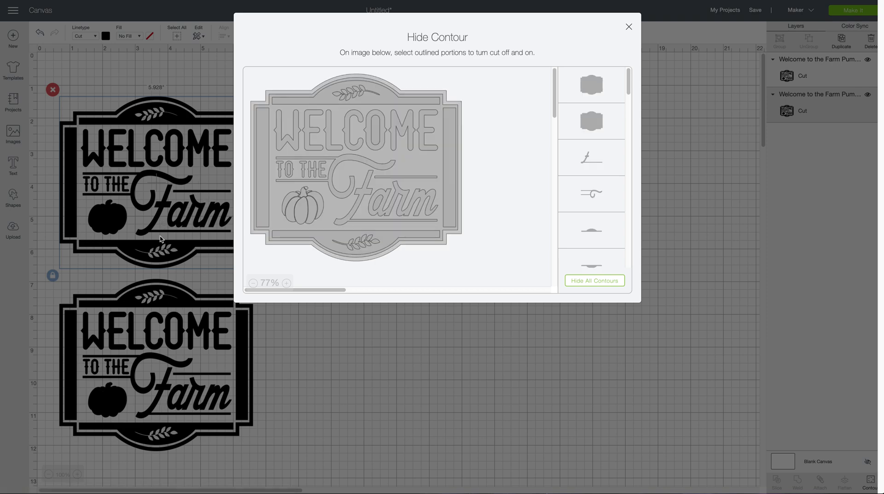
mouse_move(144, 189)
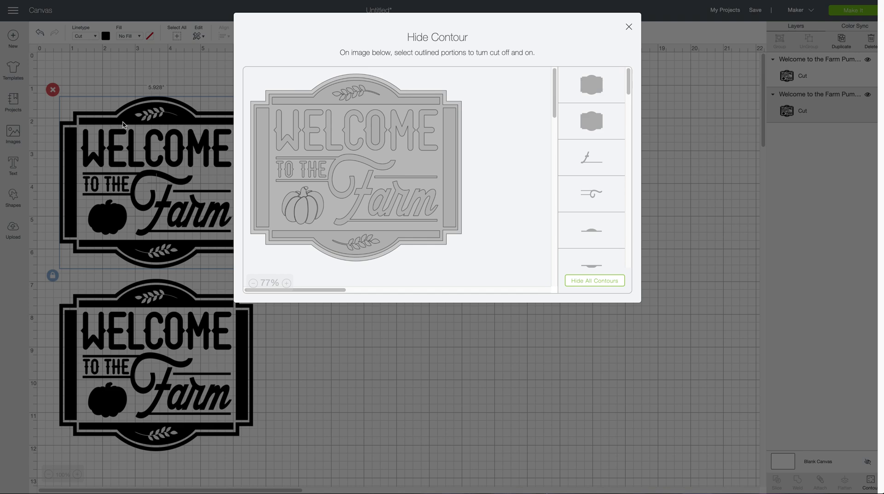
mouse_move(100, 151)
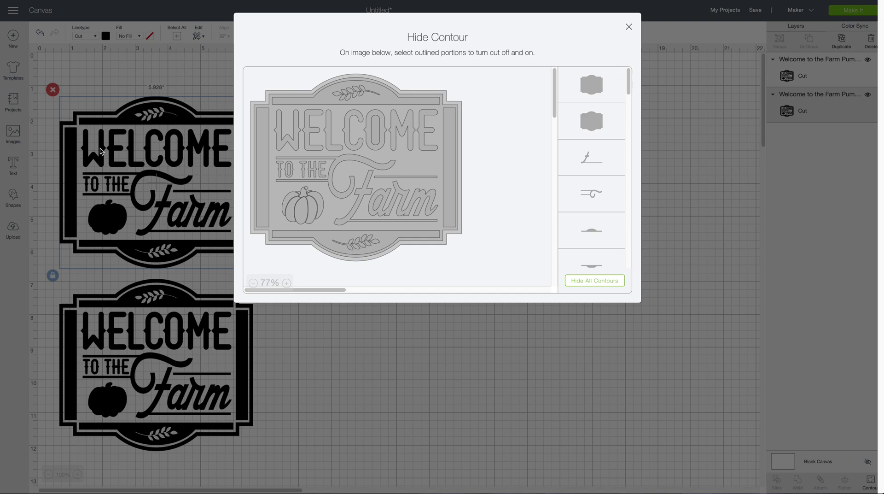
mouse_move(225, 350)
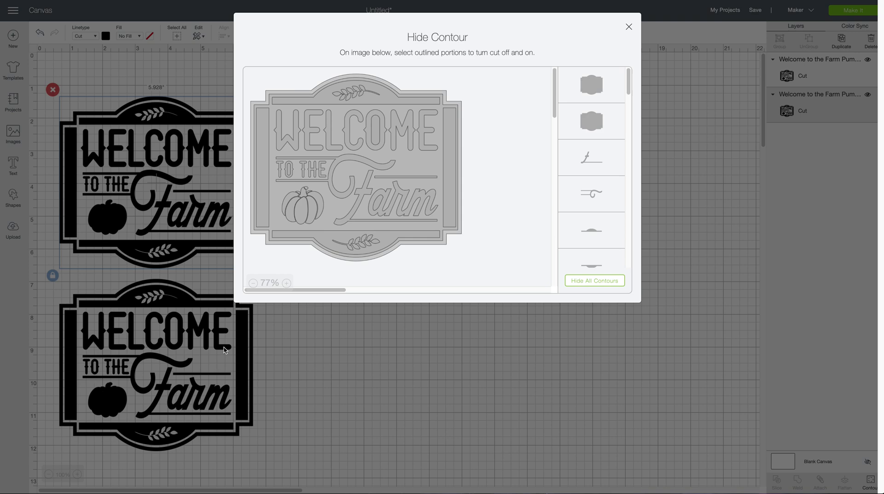
mouse_move(179, 384)
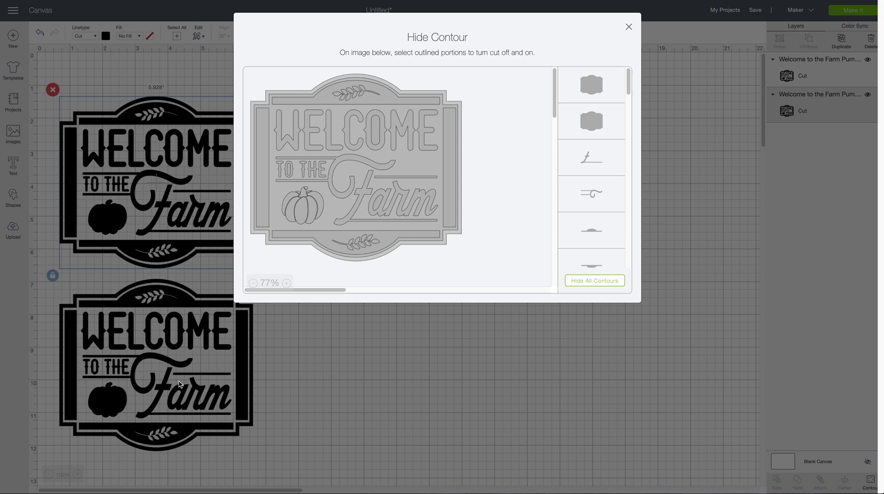
mouse_move(166, 119)
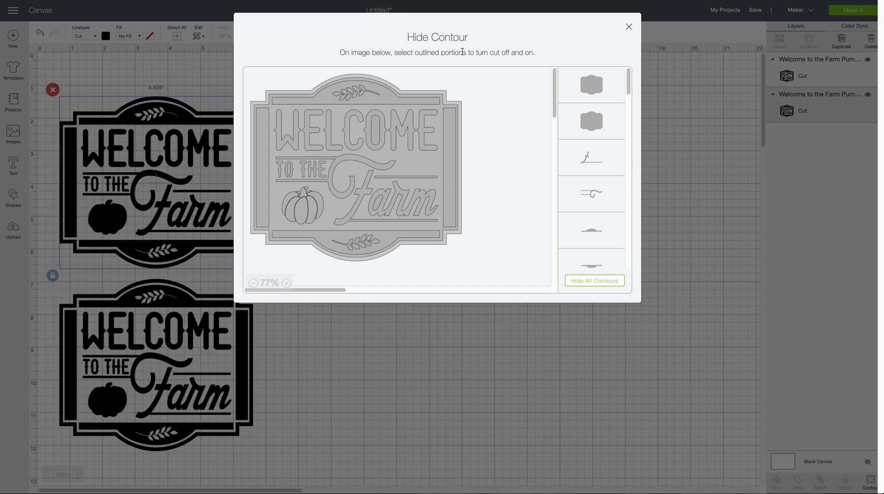
mouse_move(637, 31)
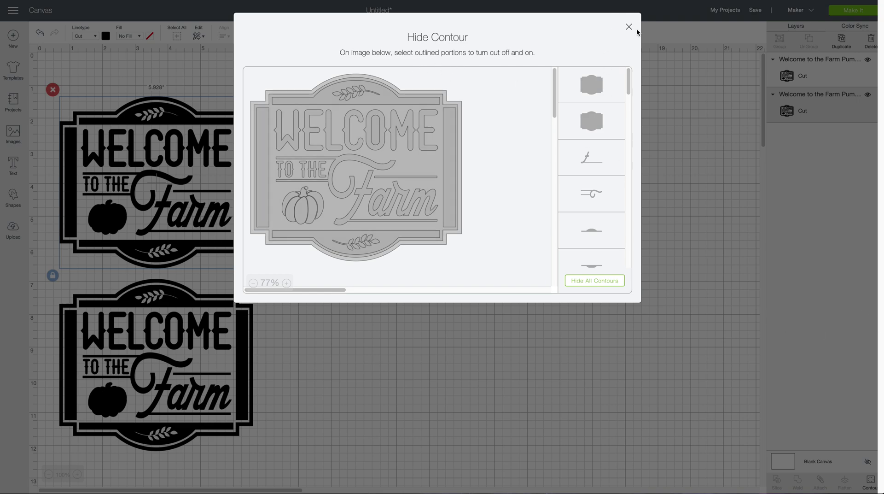
click(629, 26)
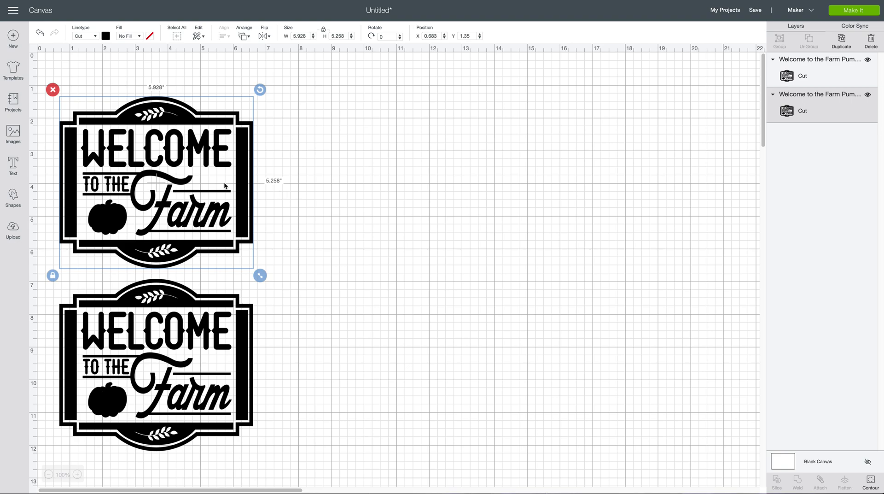
mouse_move(181, 305)
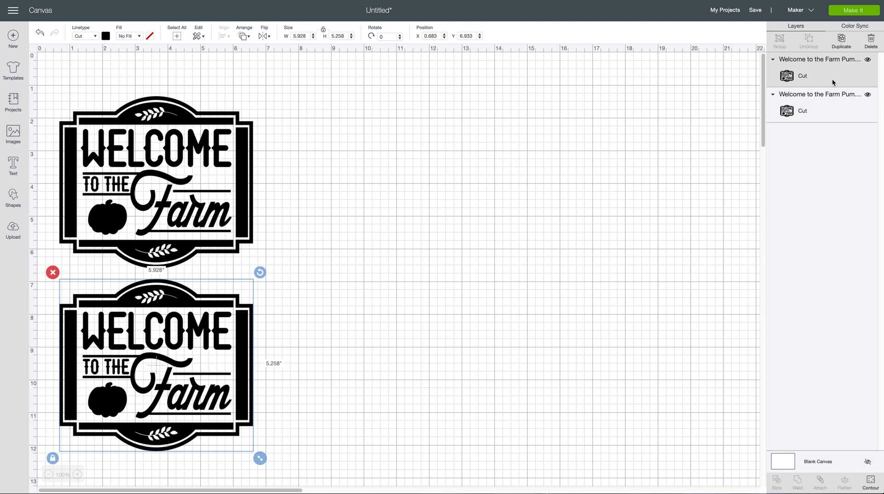
mouse_move(477, 206)
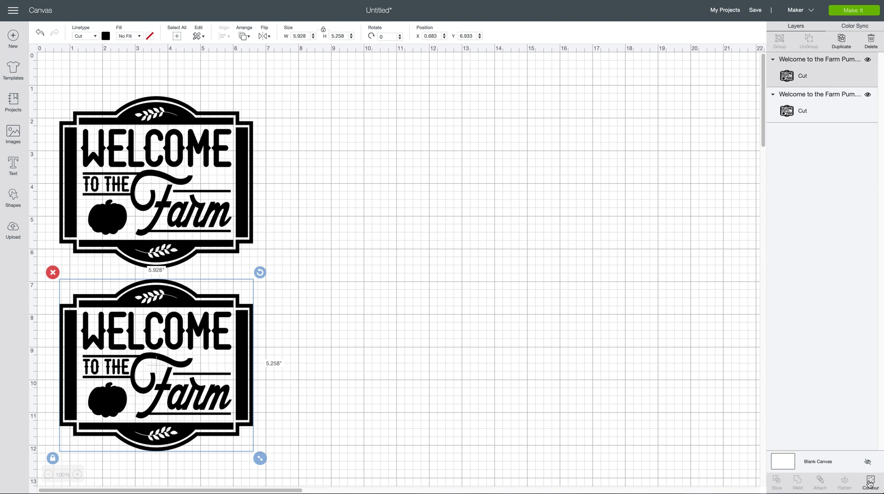
Step: In Hide Contour for the lower sign, hide the Farm swoosh and then bring it back
click(870, 482)
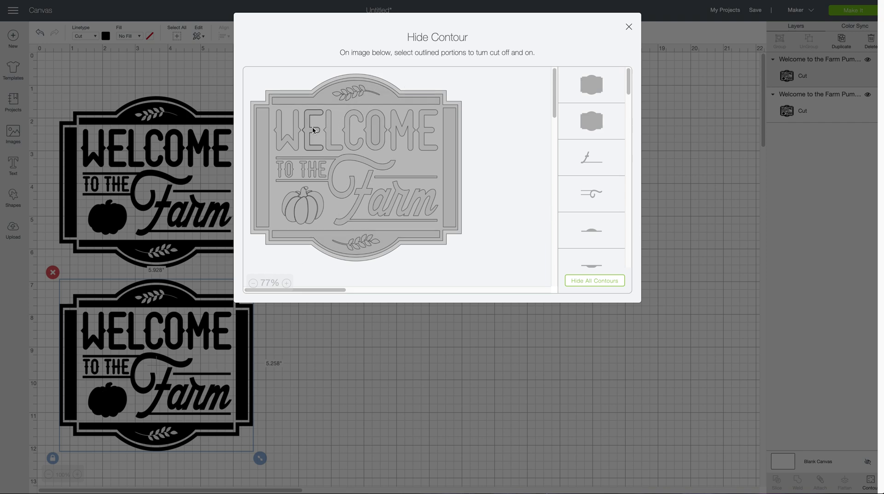
click(312, 130)
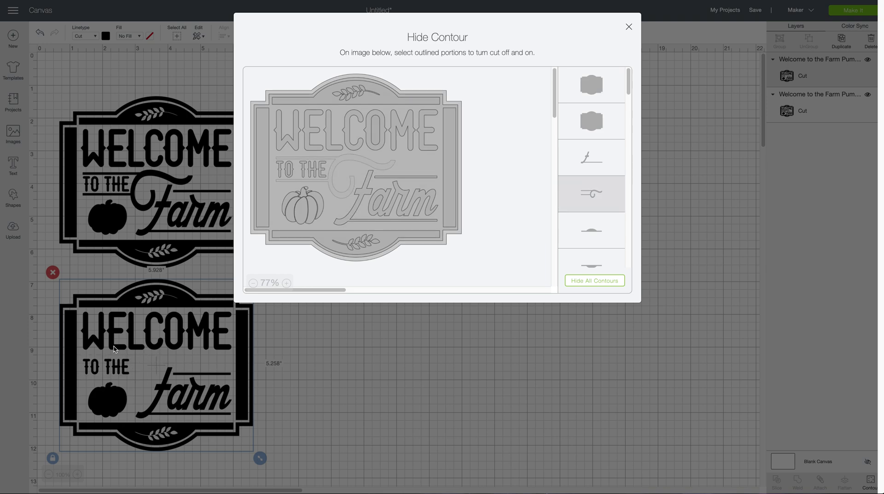
mouse_move(147, 375)
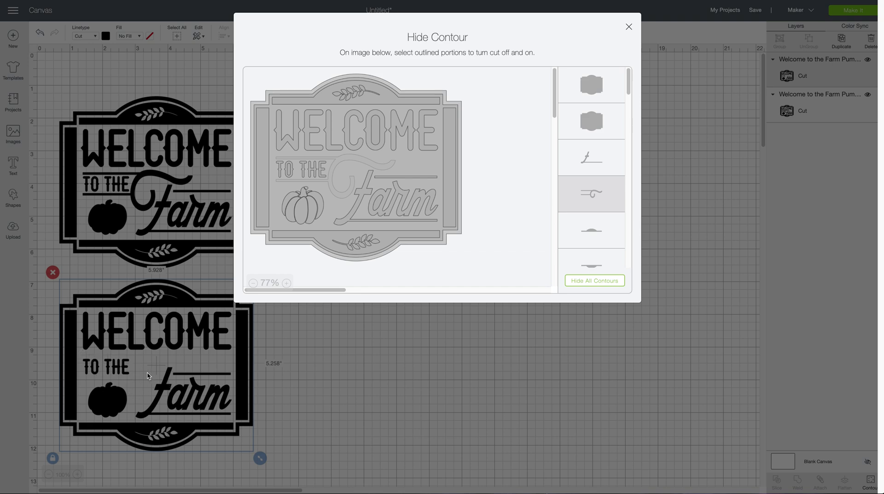
click(356, 161)
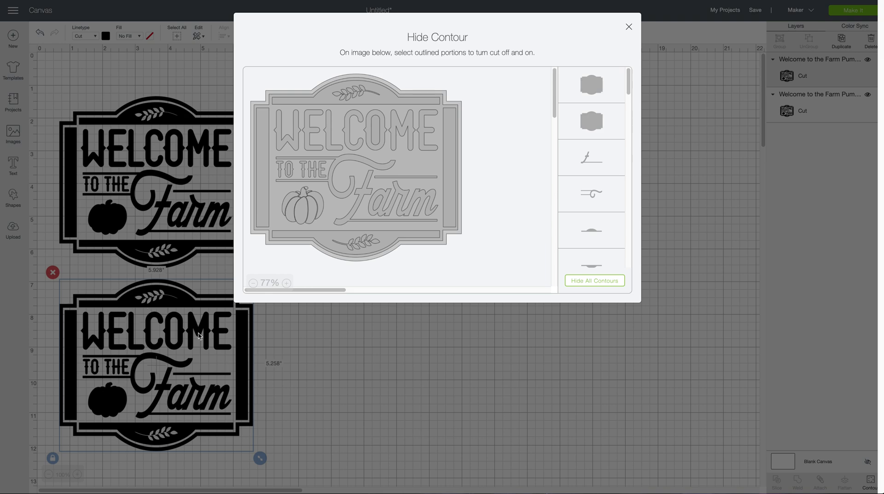
mouse_move(601, 283)
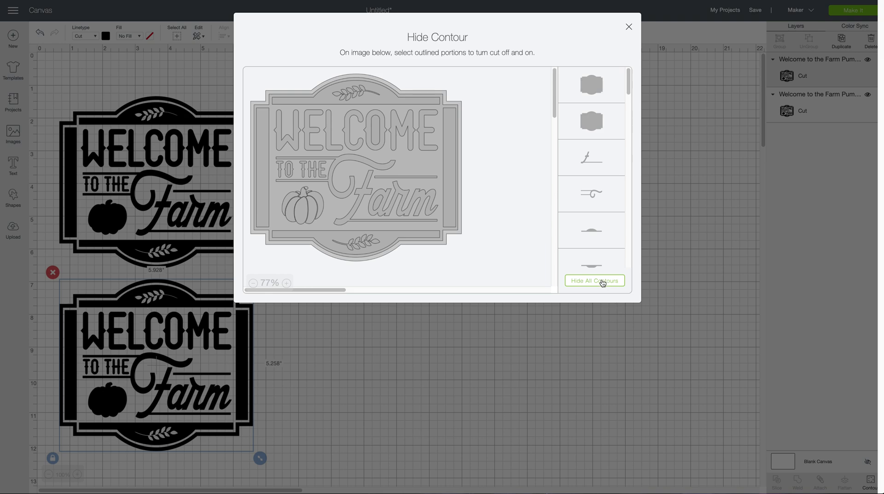
mouse_move(599, 283)
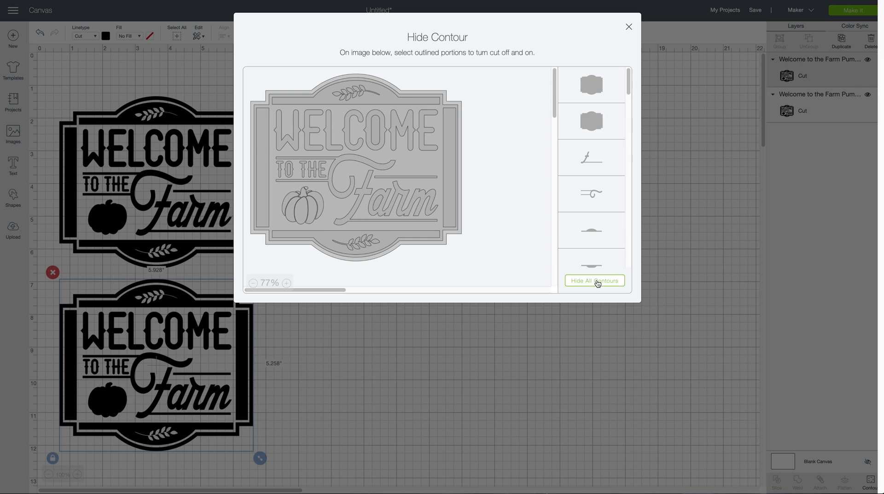
Step: Hide all inner cuts of the lower copy, briefly restoring then hiding the bottom wheat sprig
click(594, 280)
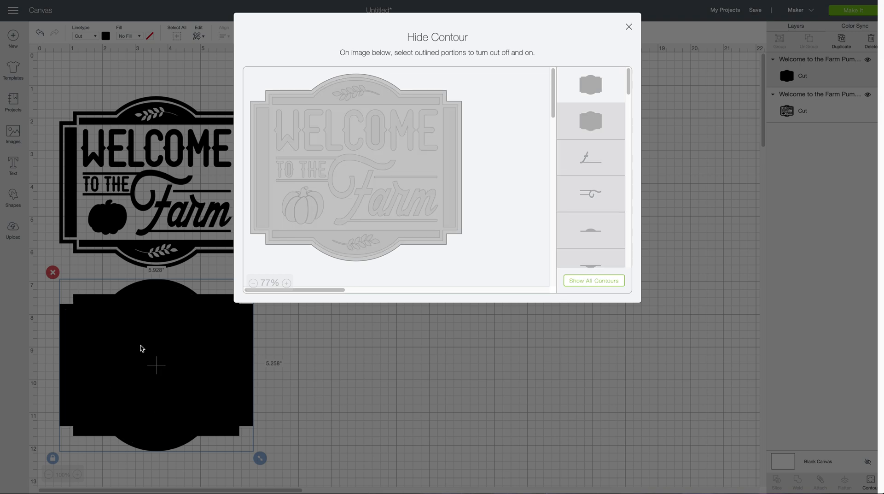
mouse_move(214, 344)
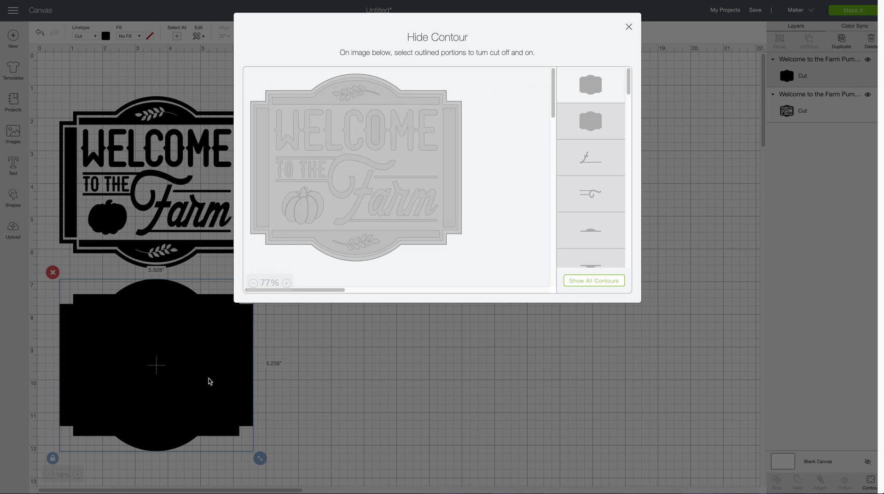
mouse_move(175, 361)
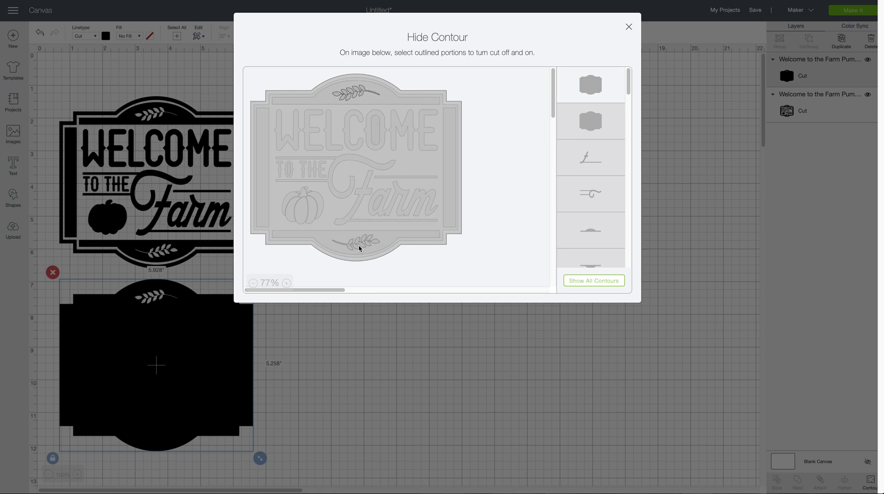
click(358, 247)
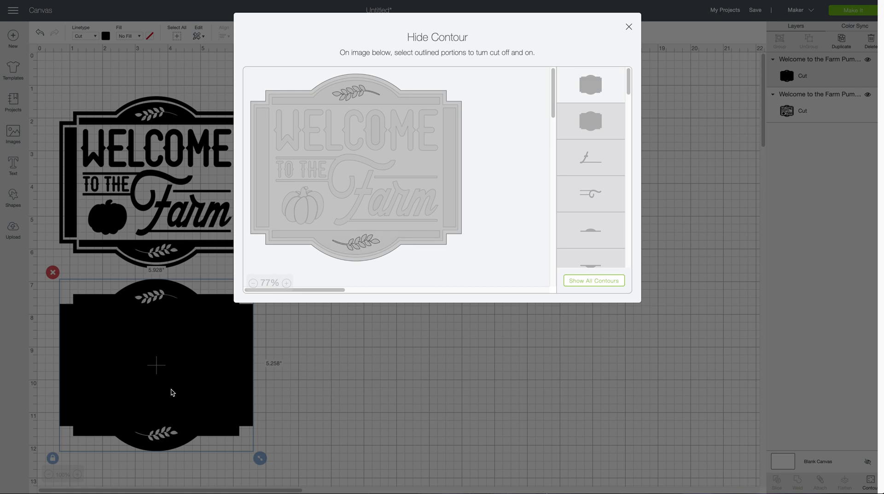
mouse_move(117, 400)
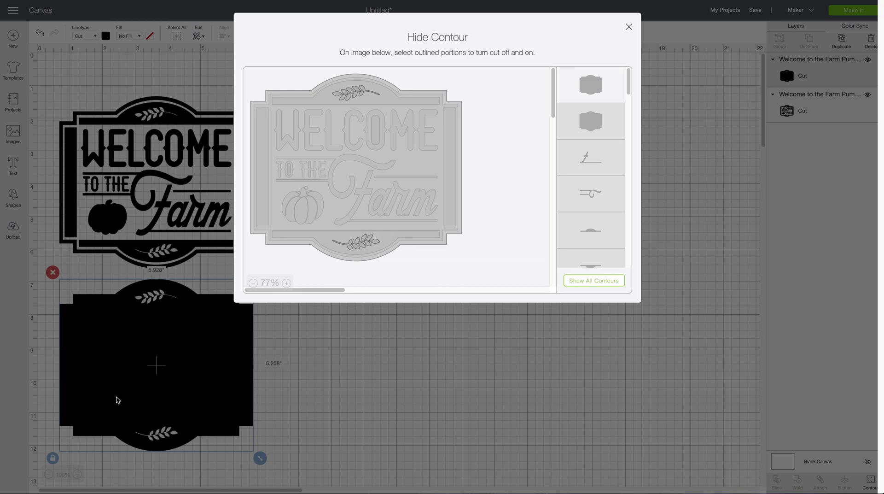
mouse_move(172, 432)
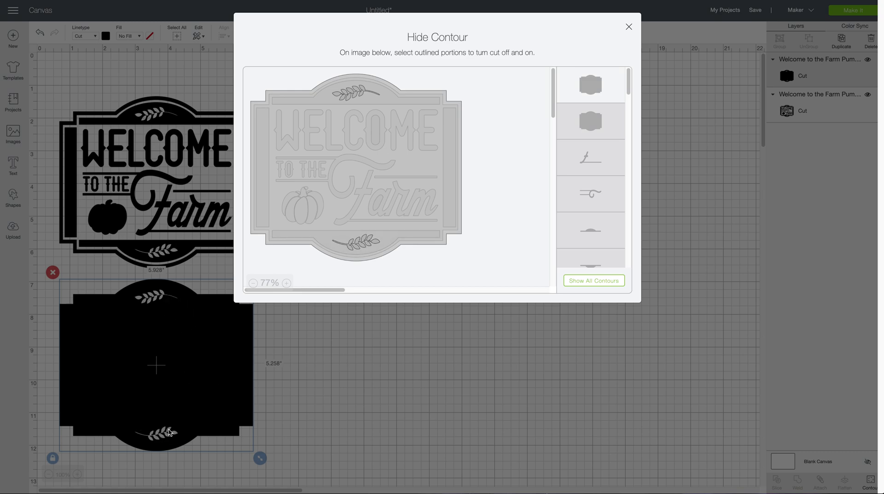
mouse_move(494, 228)
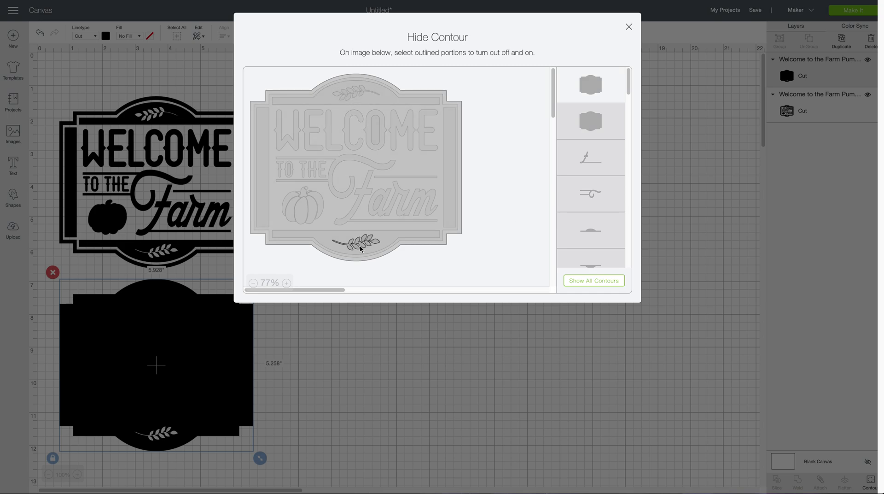
click(356, 242)
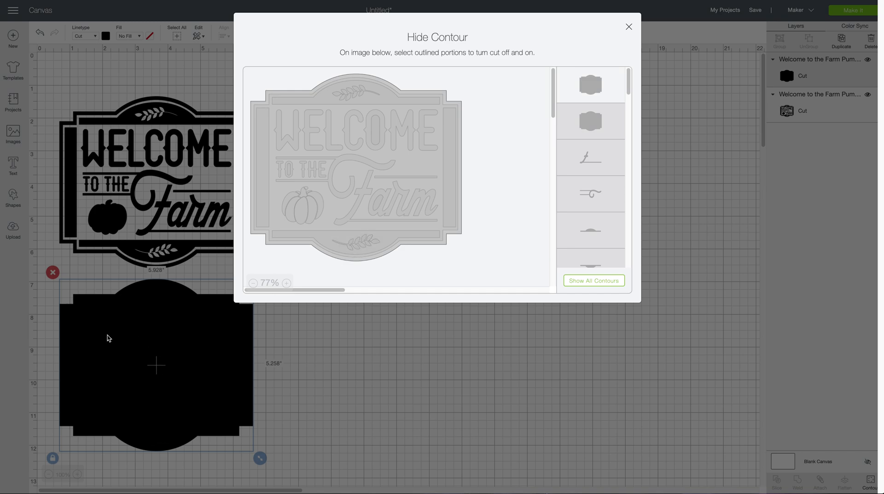
mouse_move(177, 359)
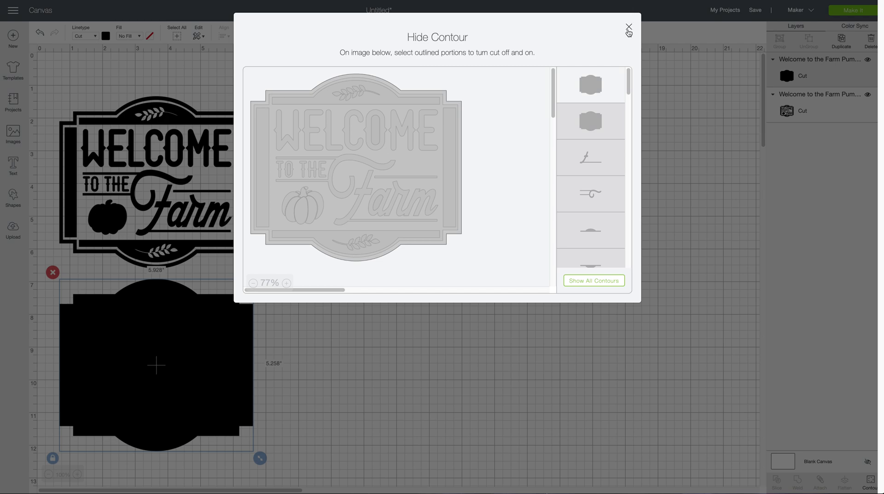
Step: Leave the silhouette's contours and bring up Hide Contour for the upper design
click(628, 27)
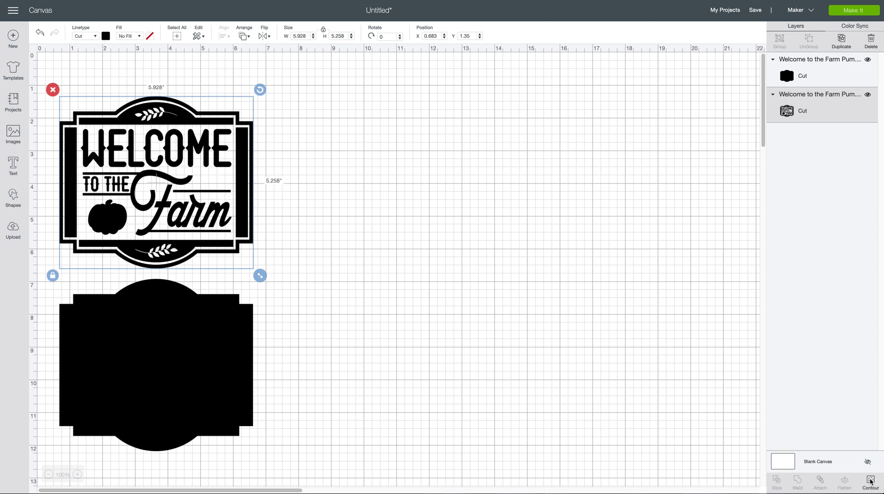
click(871, 482)
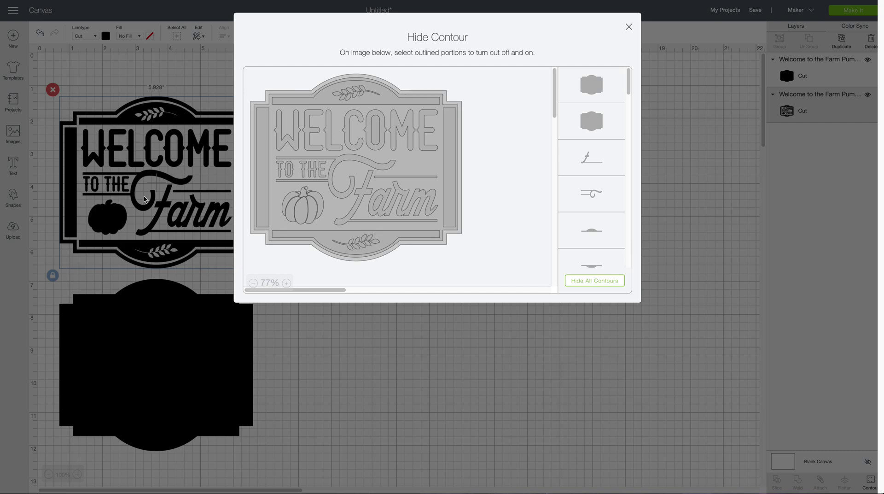
mouse_move(147, 186)
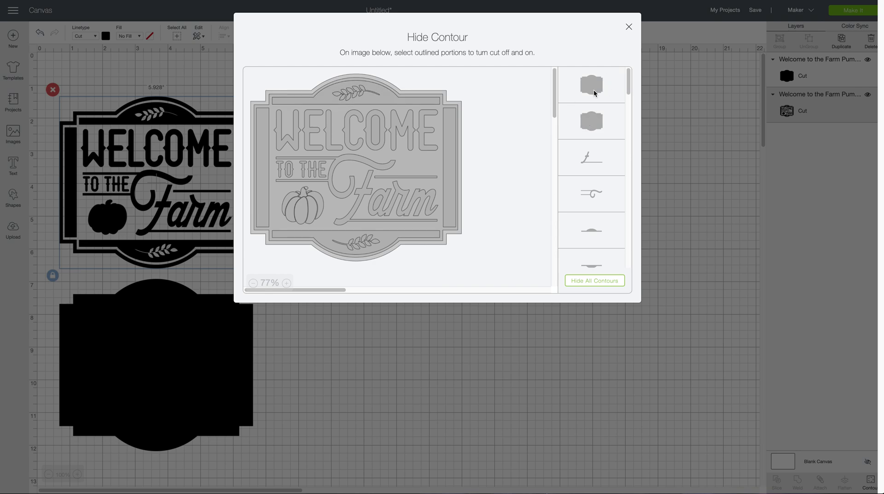
Step: Hide the outer border, the next frame layer and the border around the wording, then finish
click(592, 84)
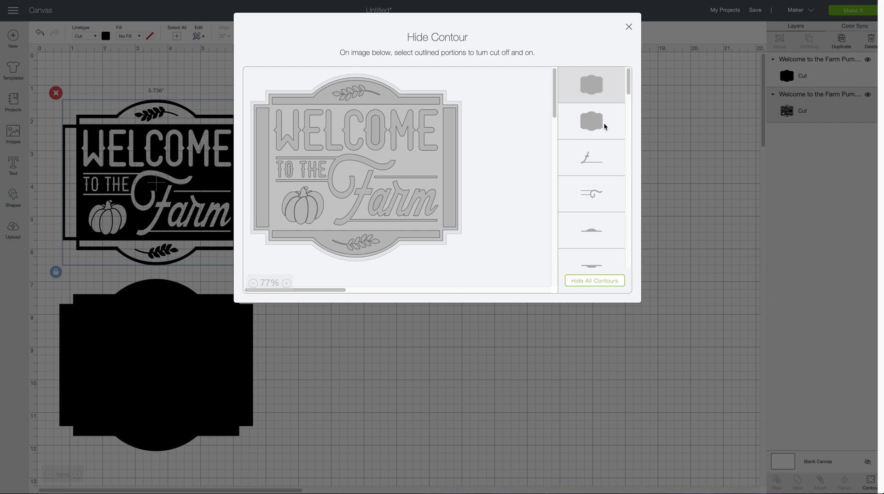
mouse_move(600, 120)
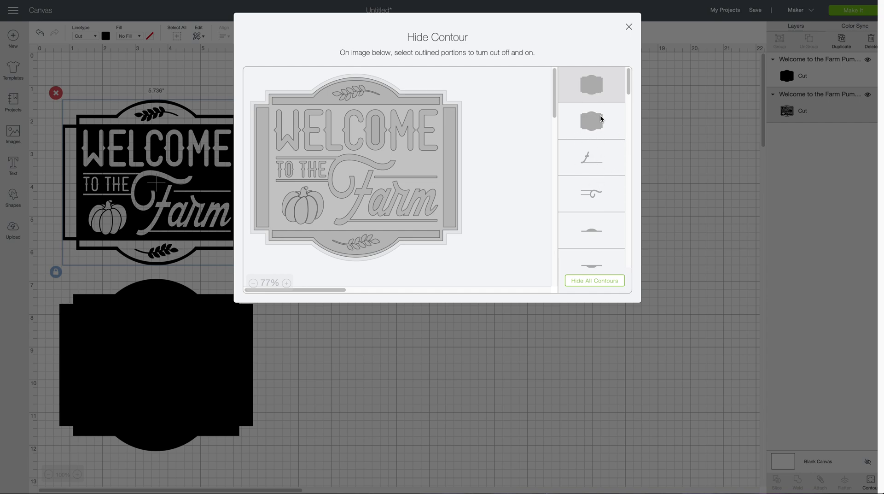
click(591, 120)
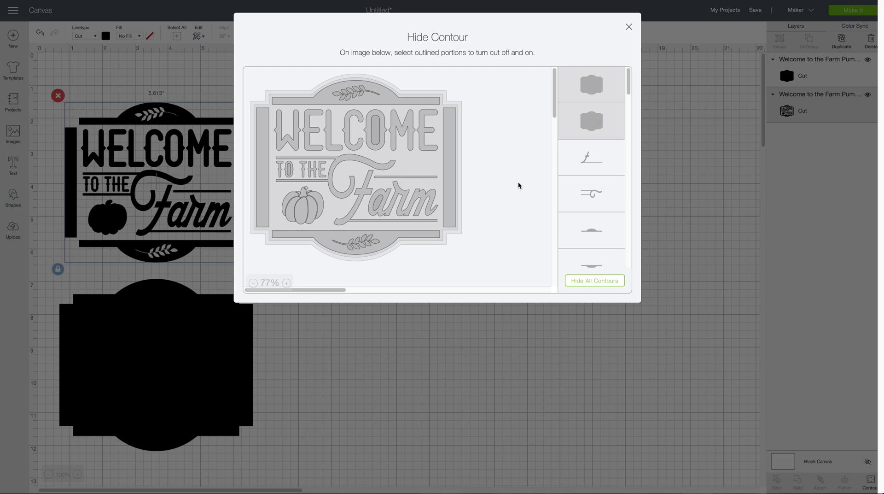
mouse_move(499, 145)
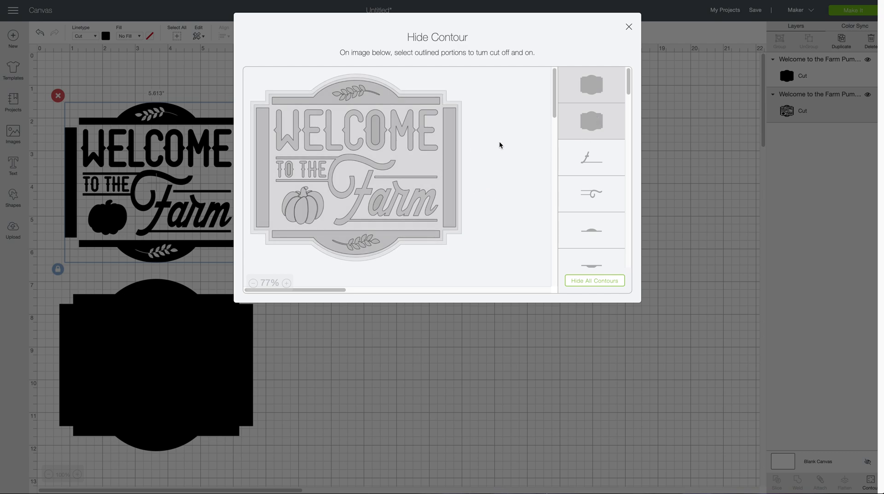
mouse_move(500, 134)
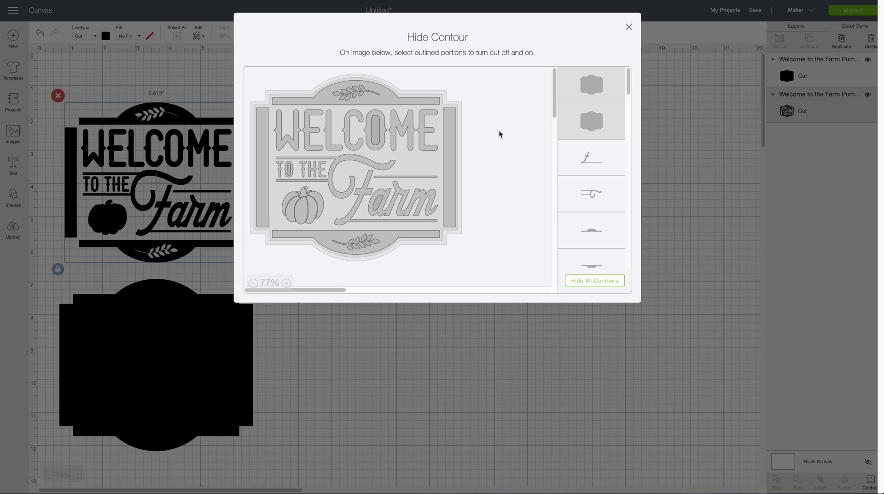
mouse_move(487, 178)
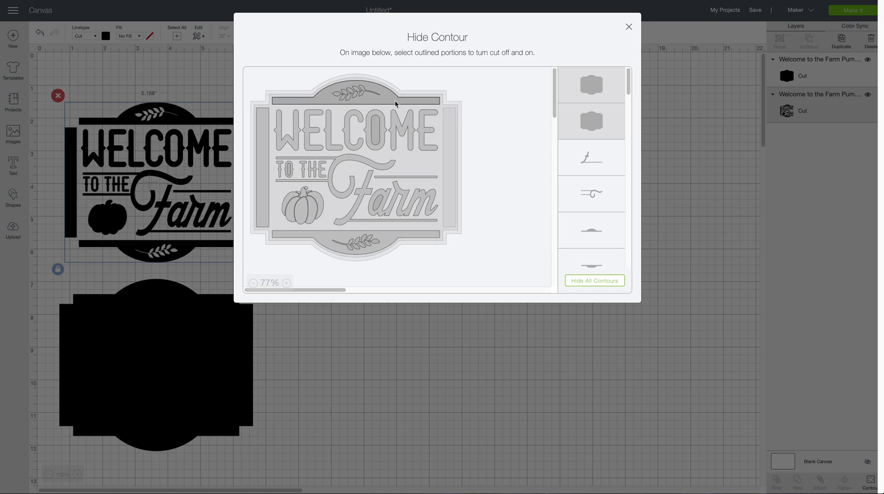
click(264, 159)
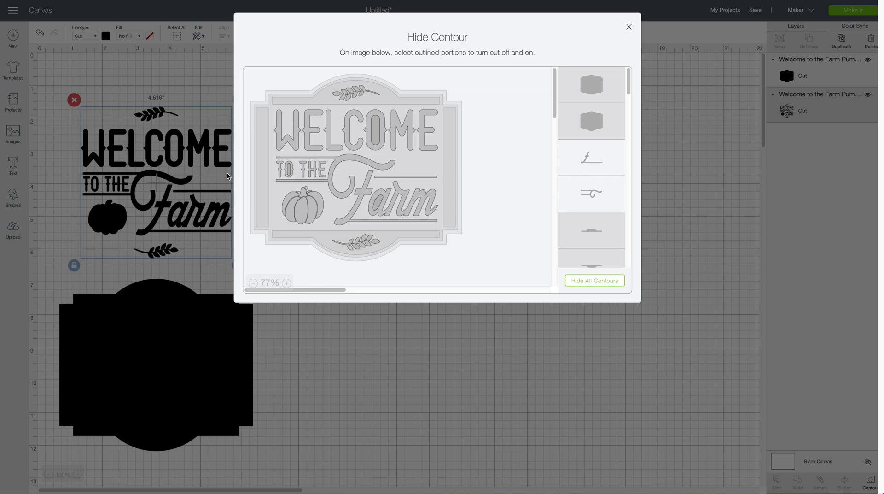
mouse_move(81, 148)
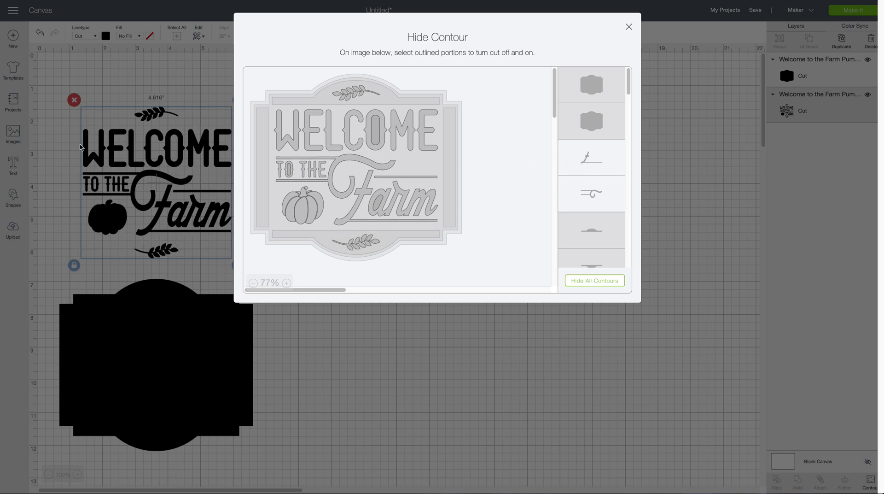
mouse_move(629, 28)
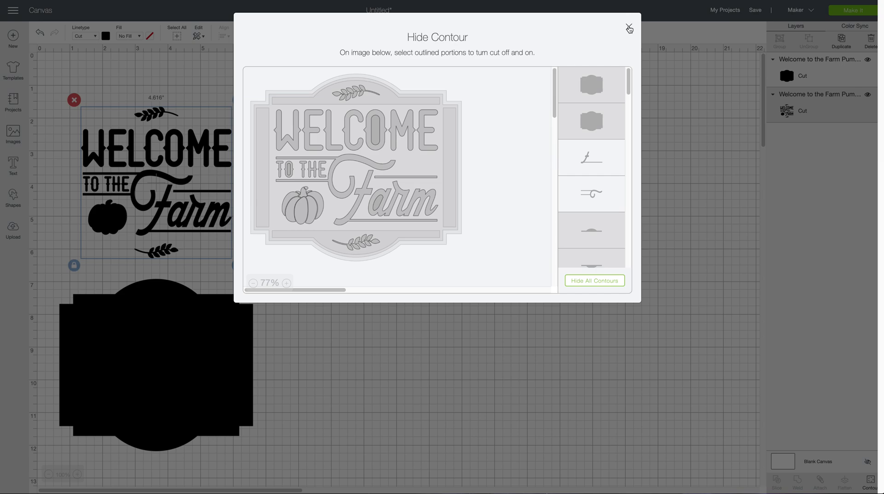
click(629, 29)
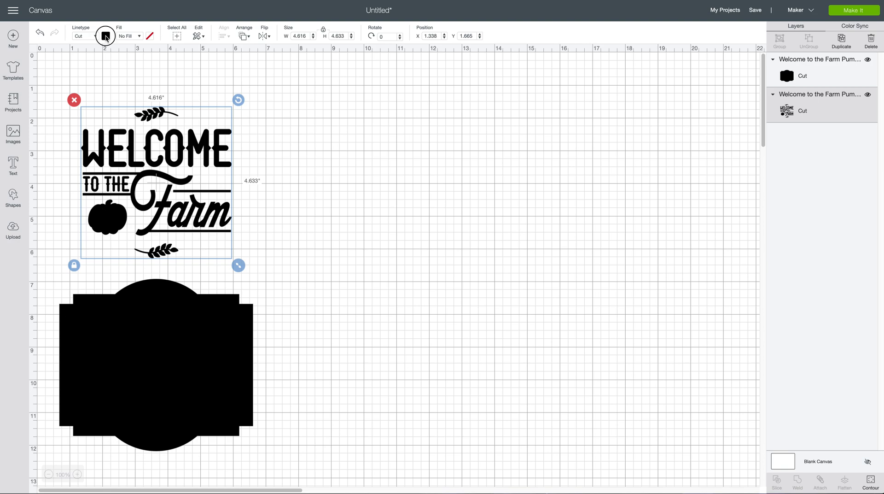
Step: Change the lettering design's colour to orange
click(105, 36)
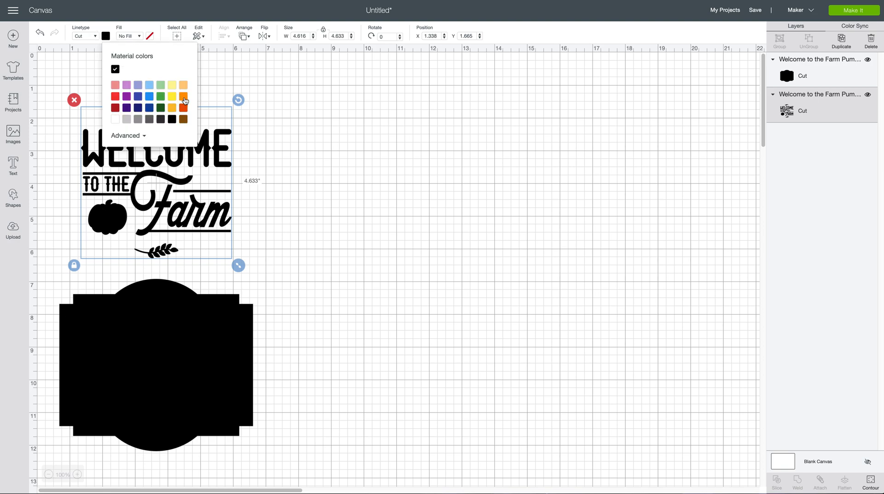
click(183, 96)
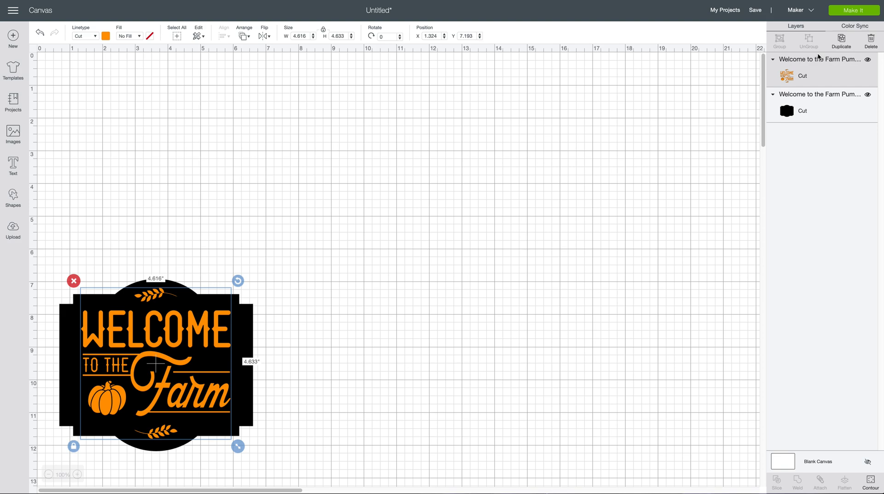
mouse_move(183, 367)
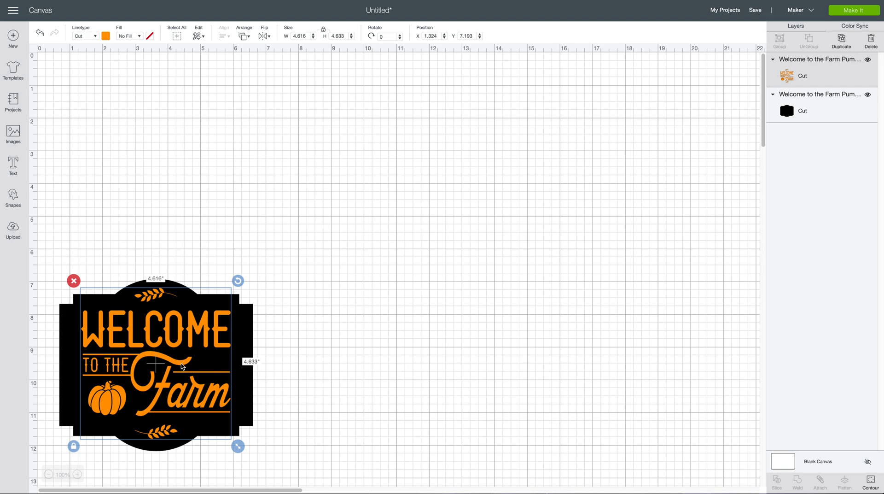
mouse_move(35, 245)
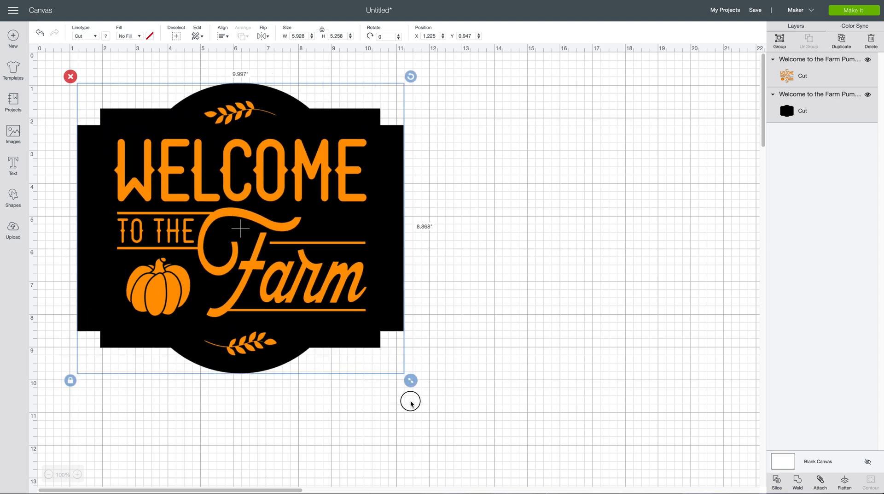
Step: Stretch both sign layers together to about 12 inches wide and go to Make It
drag(411, 379, 479, 430)
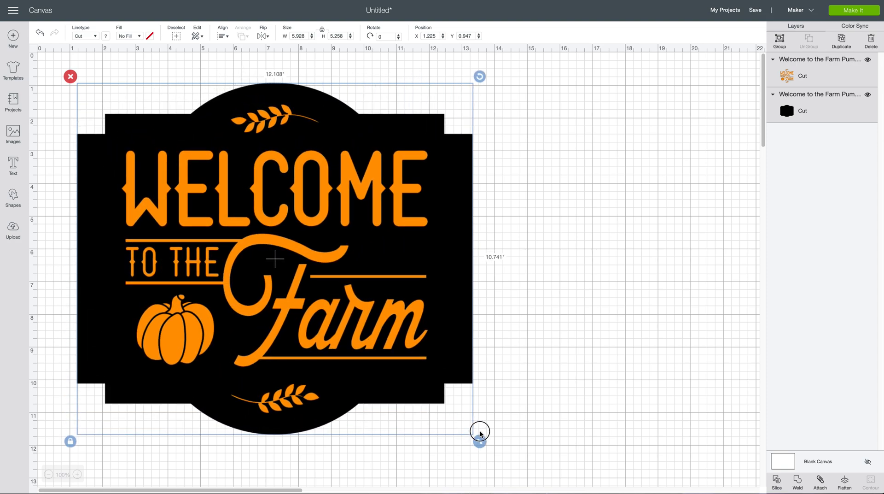
drag(480, 430, 480, 442)
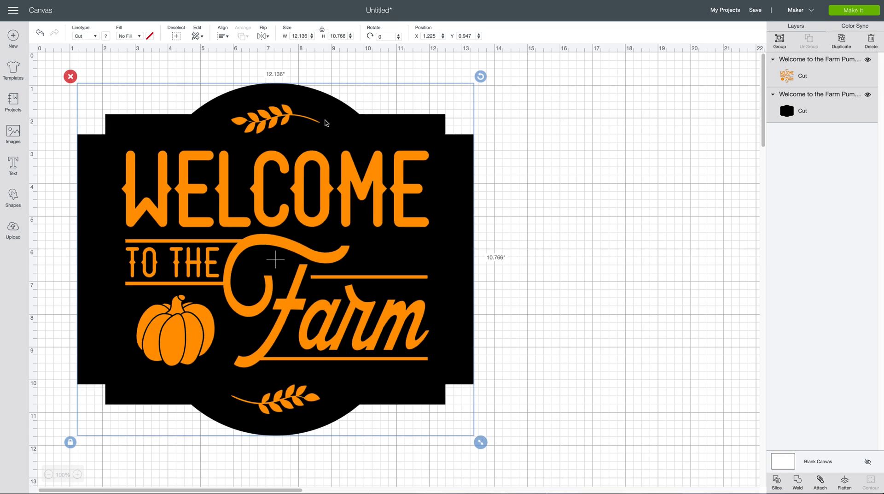
mouse_move(92, 282)
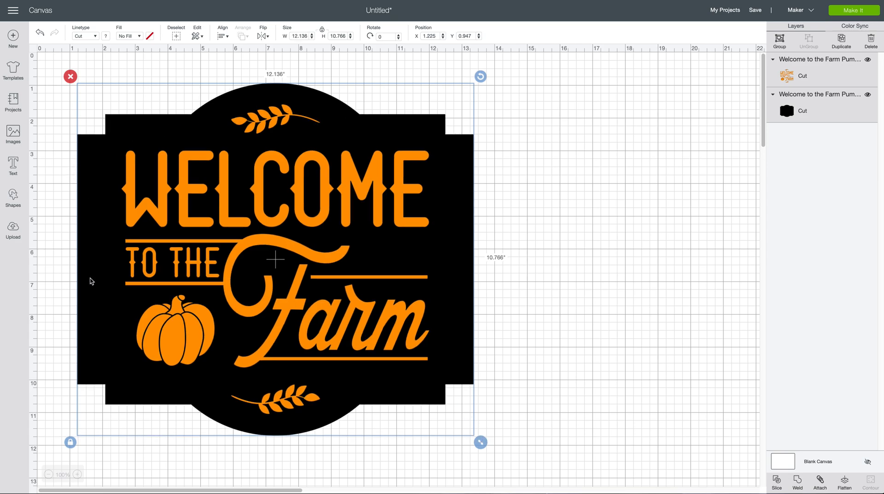
mouse_move(498, 161)
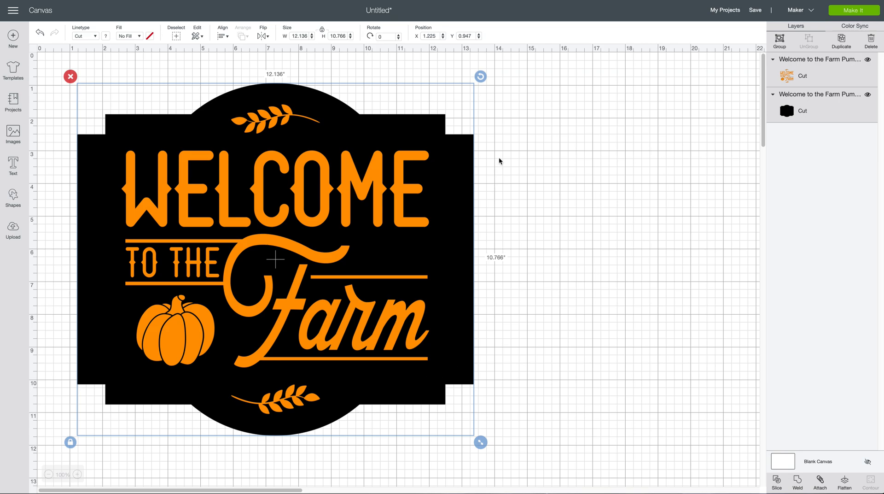
mouse_move(165, 134)
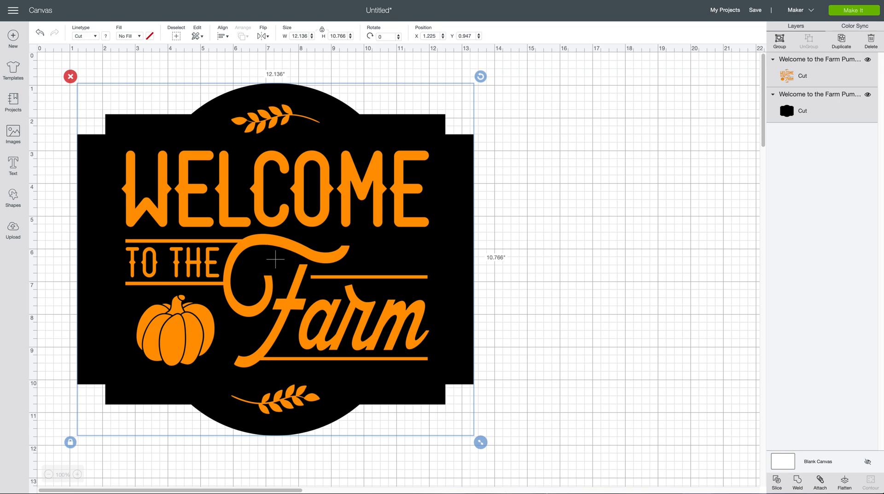
click(853, 10)
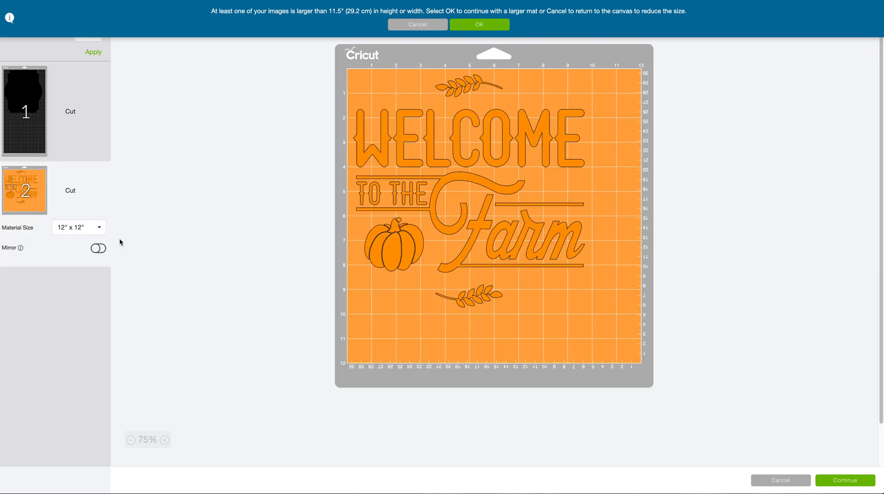
mouse_move(383, 248)
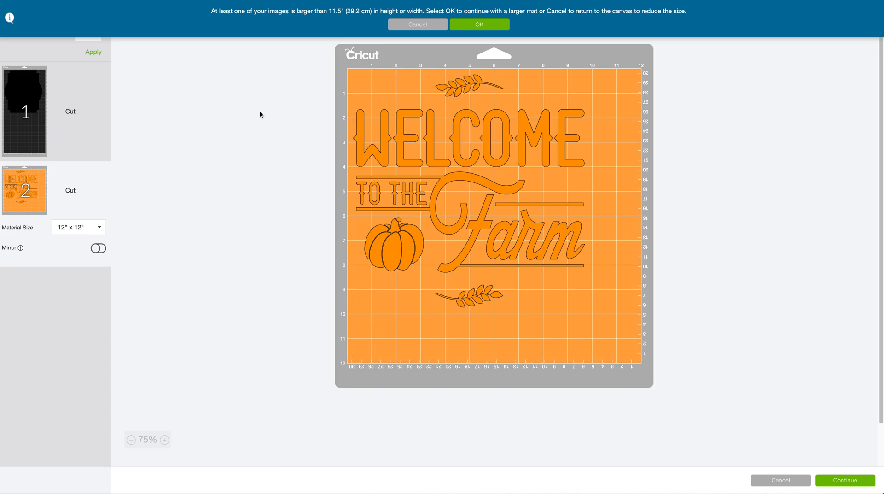
mouse_move(780, 480)
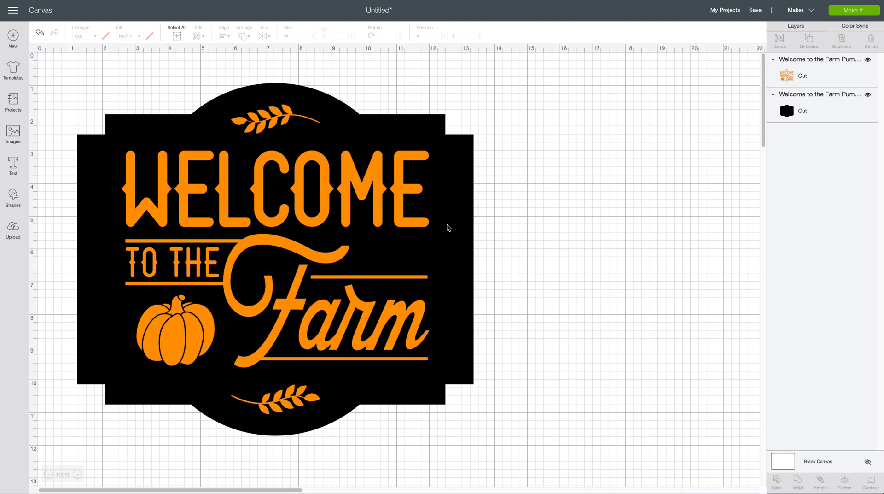
mouse_move(816, 109)
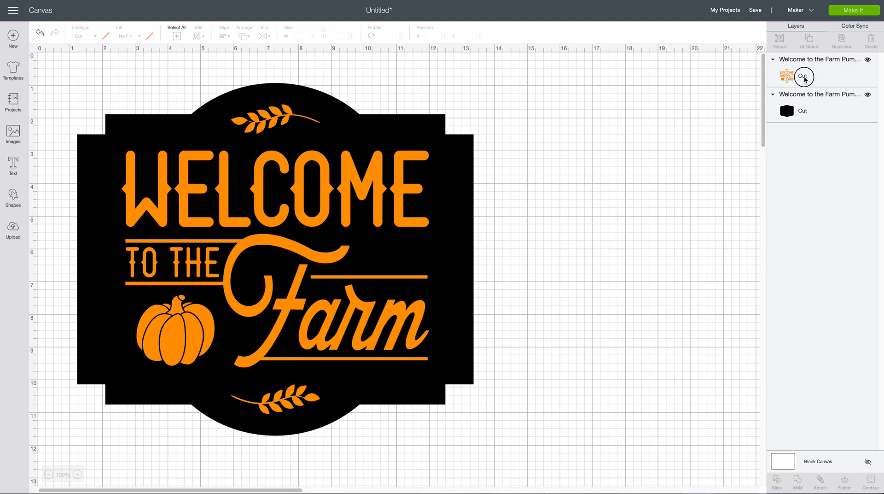
Step: Select the orange design layer on its own in the Layers panel
click(786, 75)
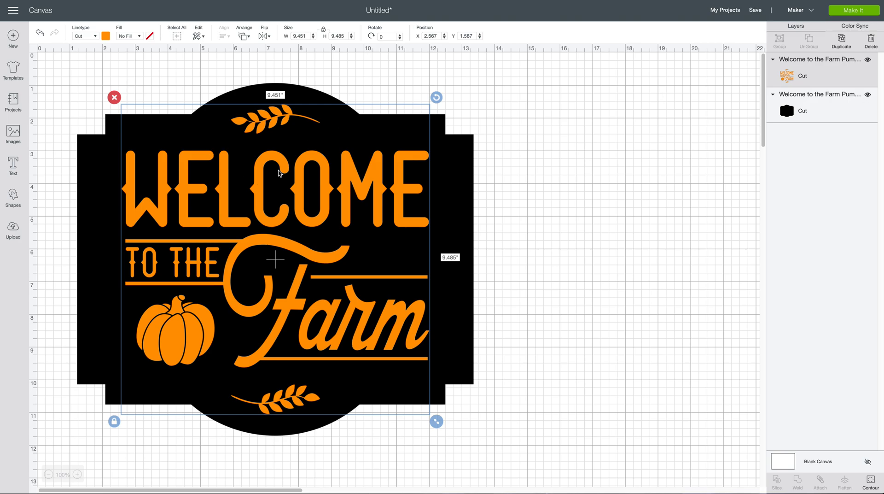
mouse_move(226, 123)
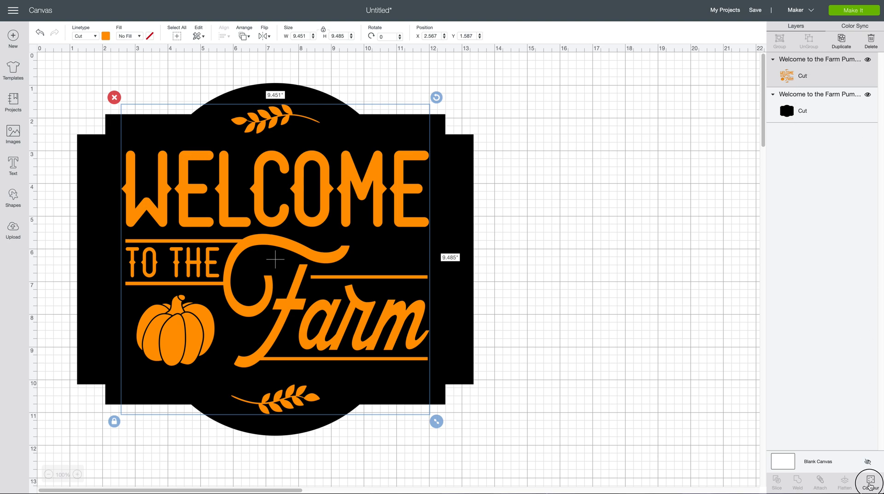
Step: Check the orange design's Hide Contour window and leave it without changes
click(870, 480)
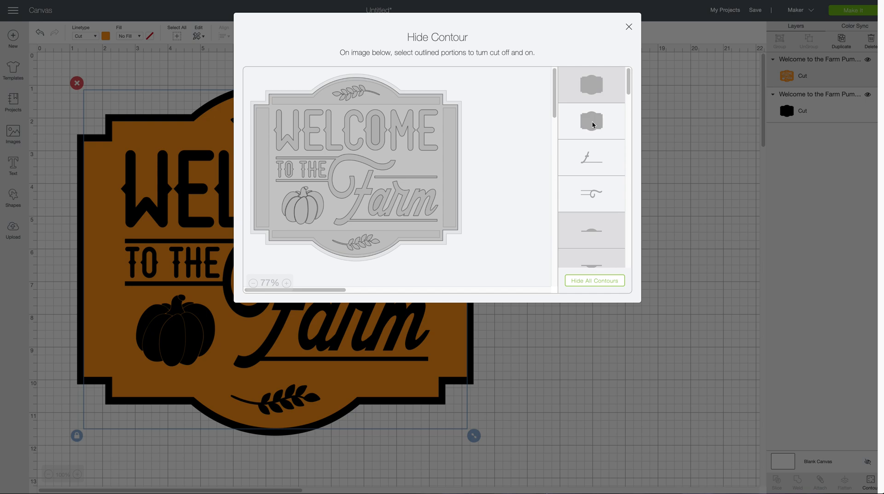
mouse_move(614, 121)
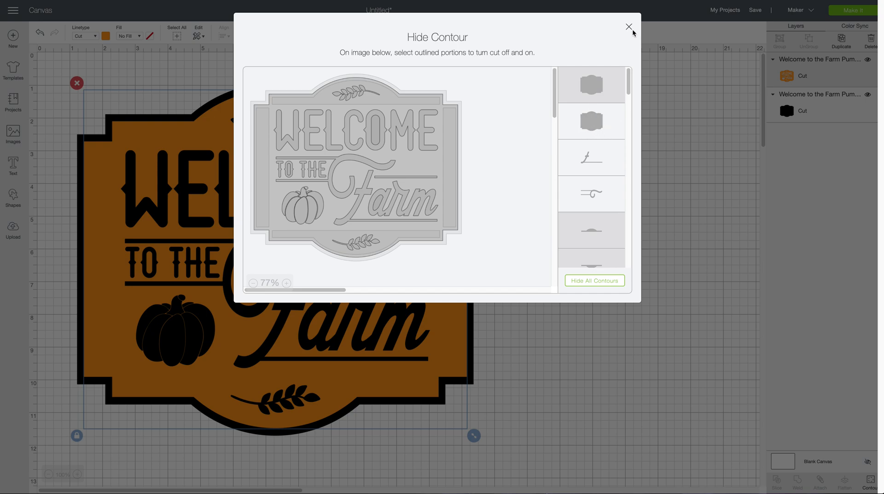
click(628, 27)
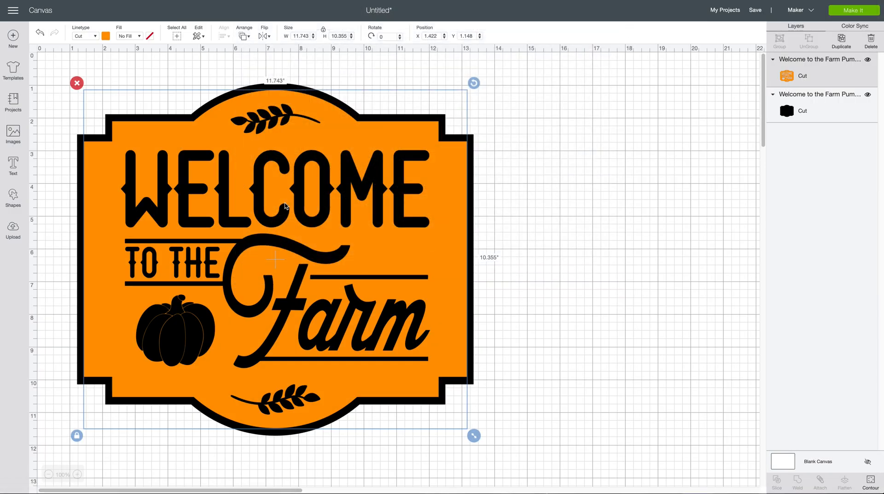
mouse_move(796, 78)
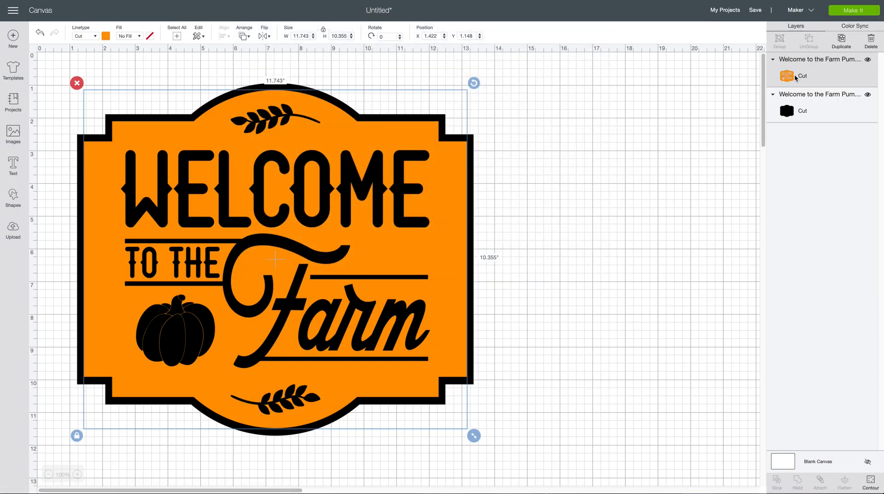
mouse_move(790, 117)
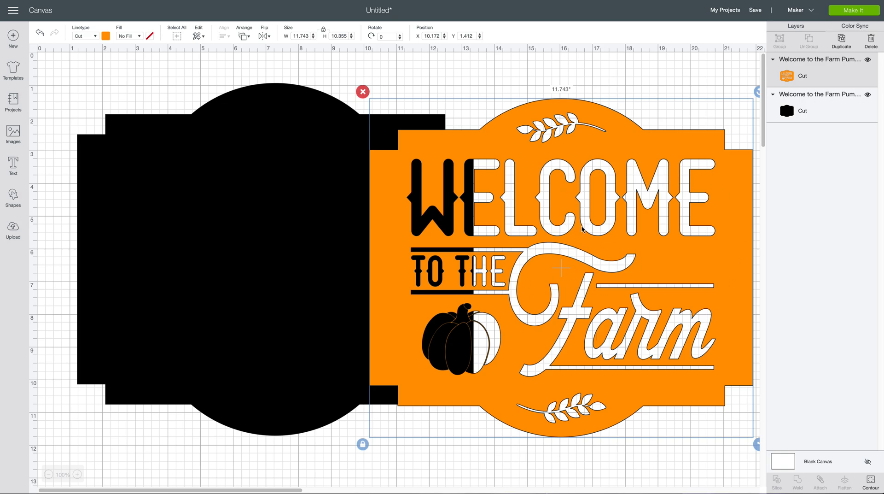
mouse_move(841, 61)
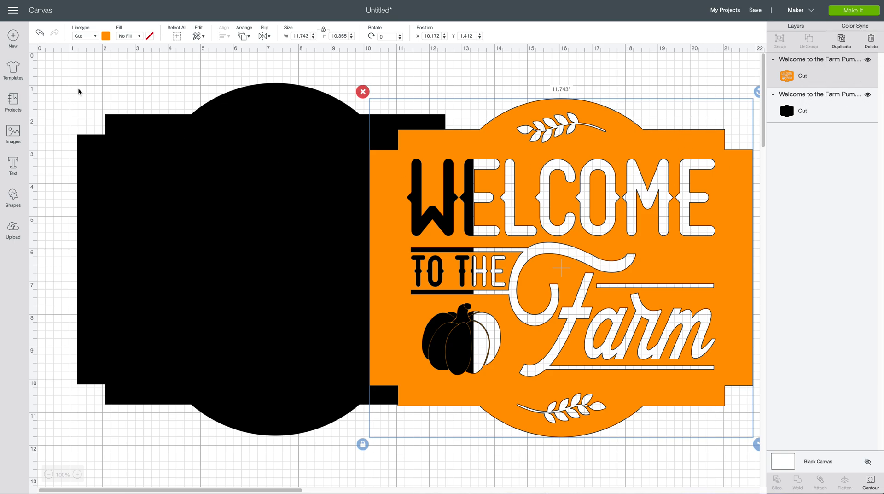
mouse_move(134, 91)
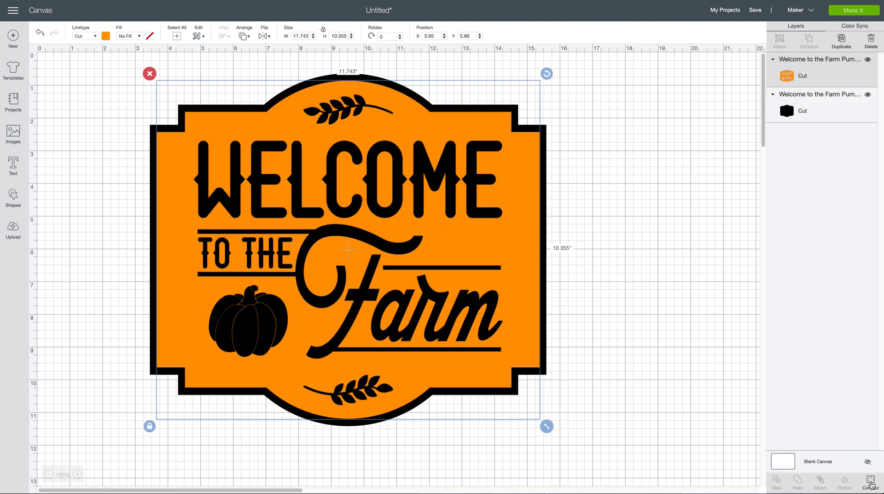
Step: Hide all of the orange layer's contours and then show them all again
click(870, 483)
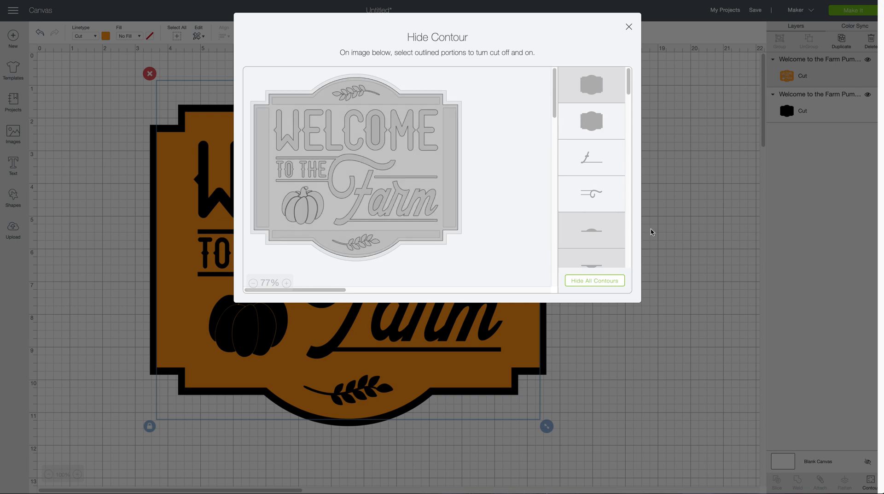
mouse_move(594, 285)
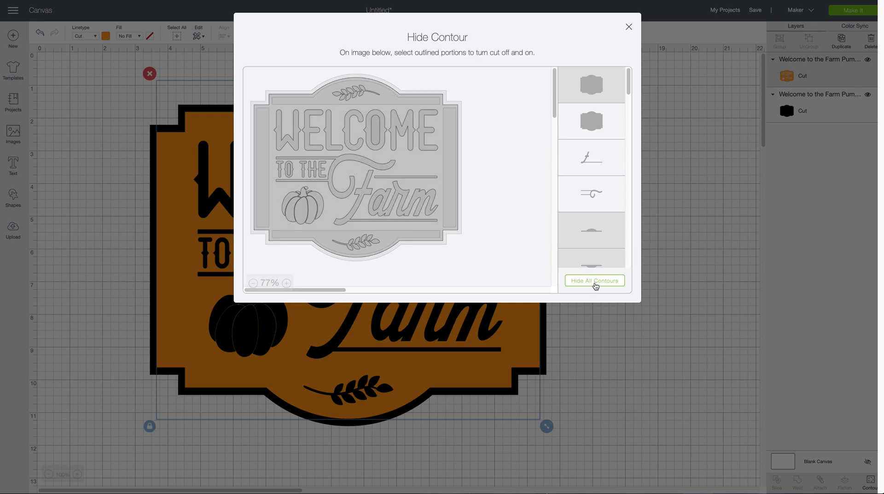
mouse_move(604, 287)
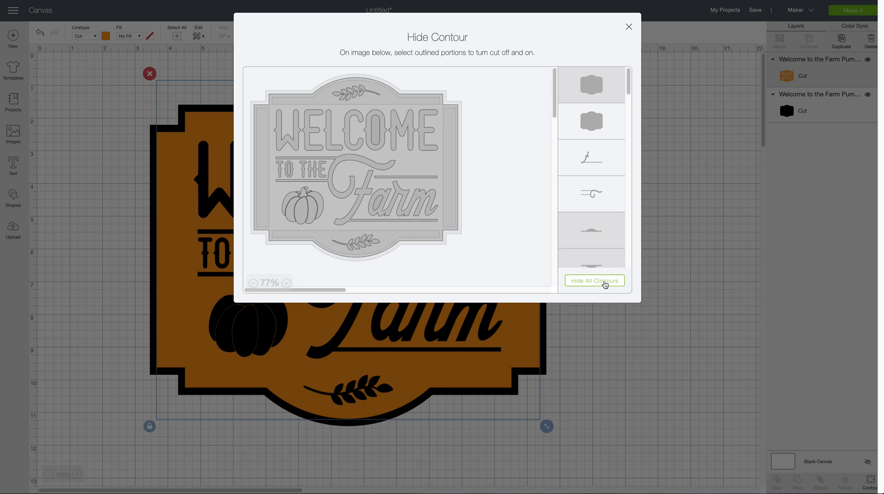
click(594, 280)
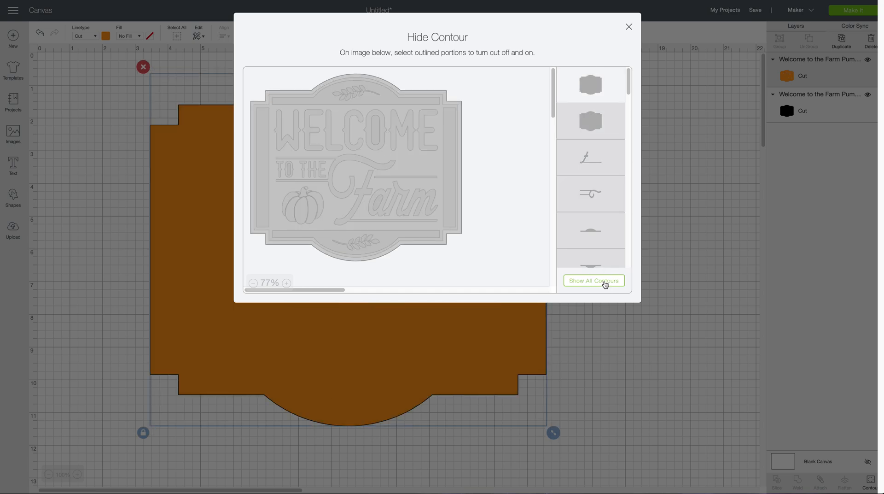
click(593, 280)
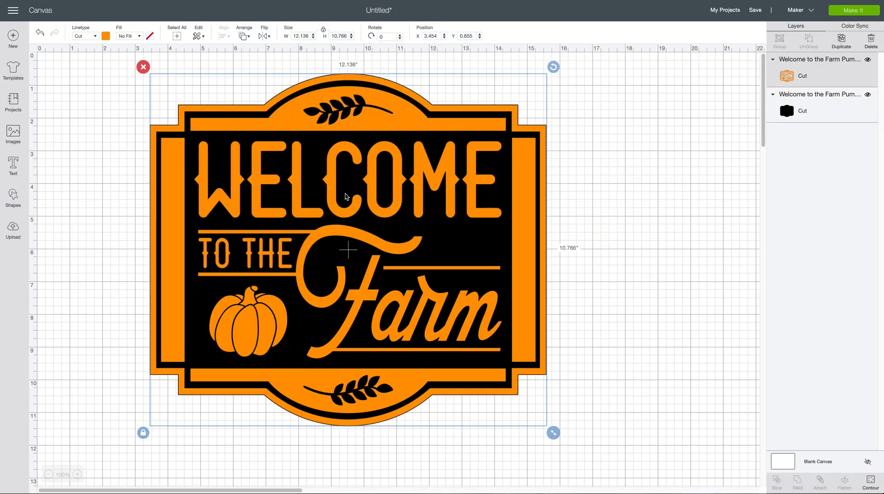
mouse_move(470, 136)
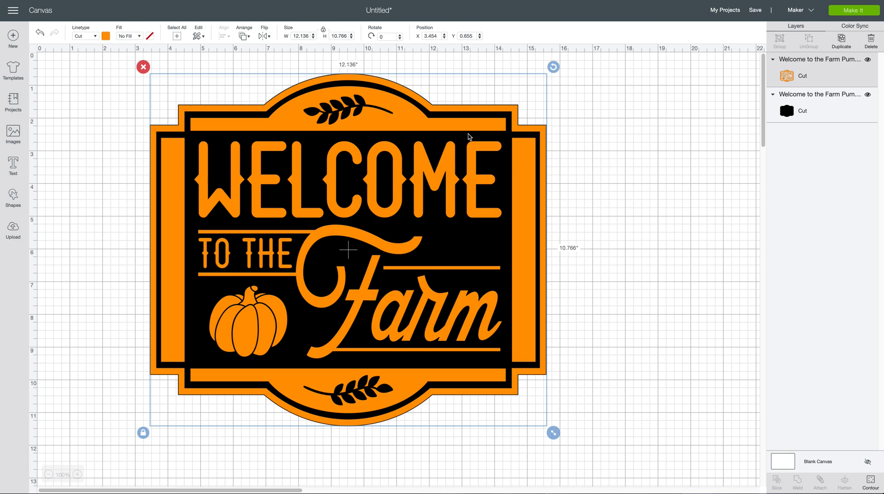
mouse_move(424, 124)
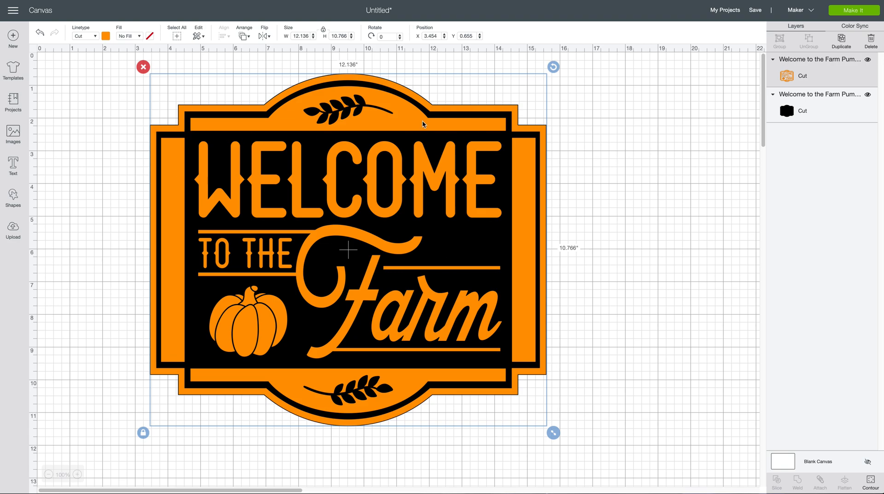
mouse_move(870, 87)
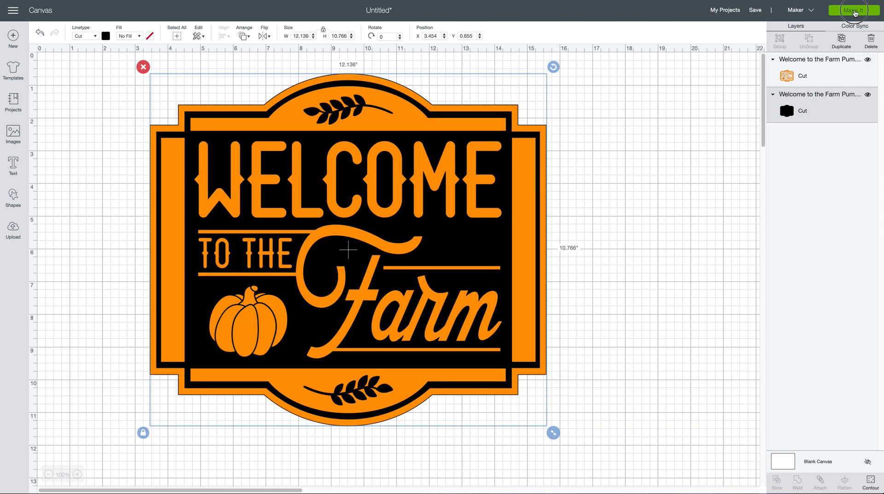
click(853, 10)
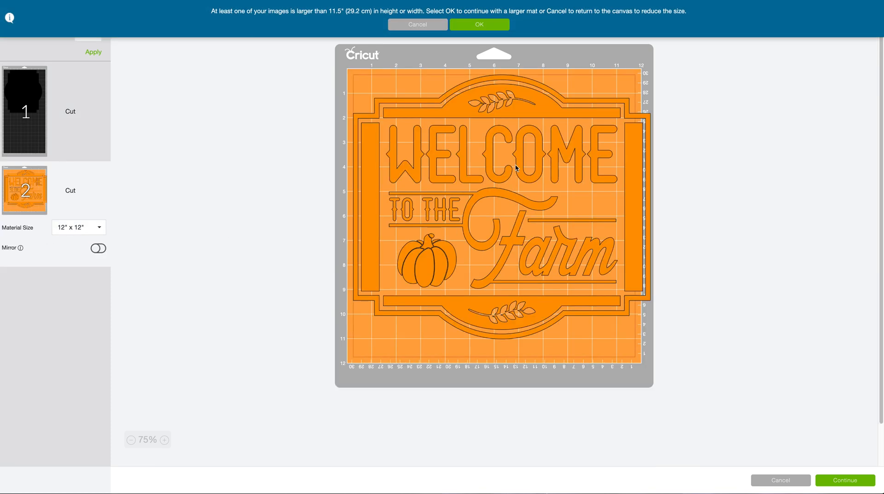
mouse_move(291, 138)
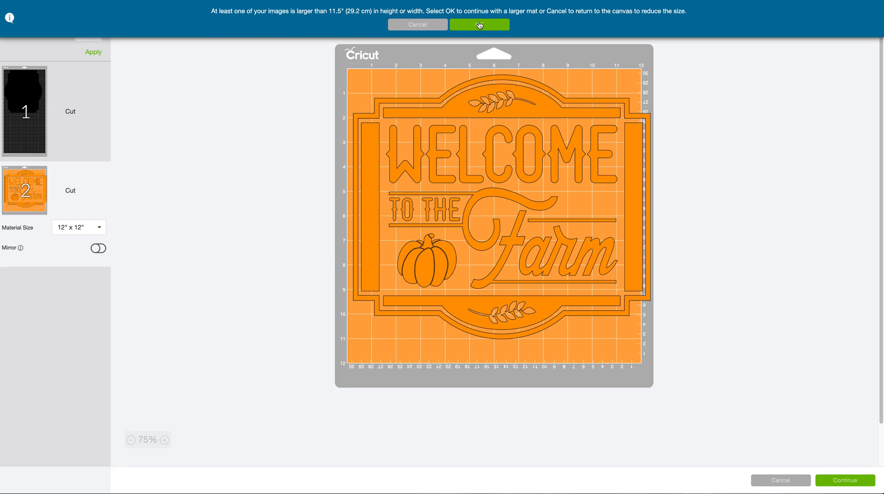
click(479, 24)
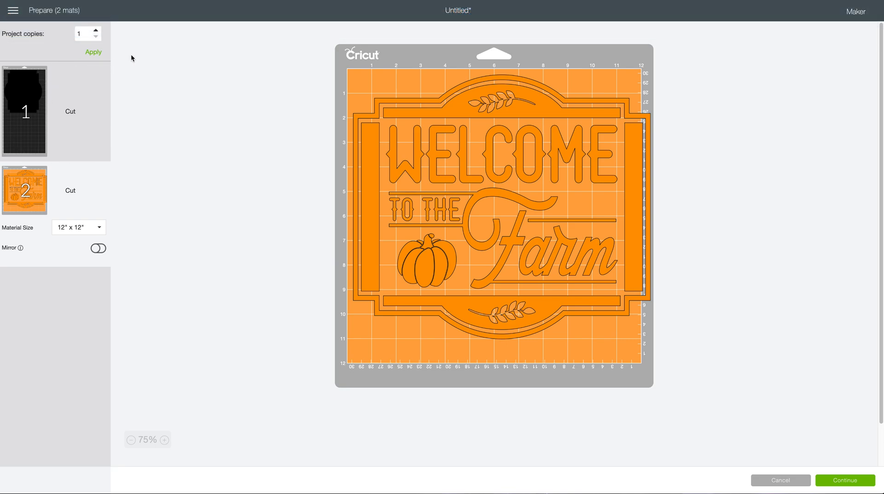
click(845, 479)
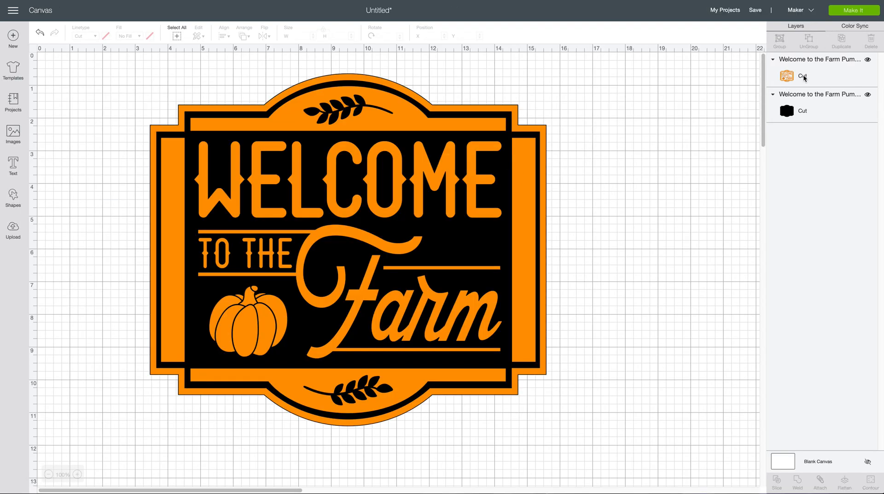
Step: Select the orange layer and check its Hide Contour window, then view the result
click(785, 77)
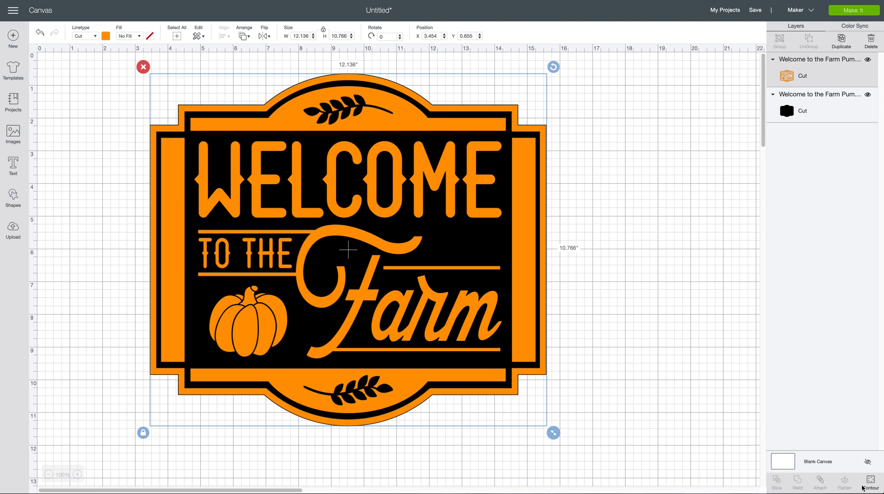
click(871, 483)
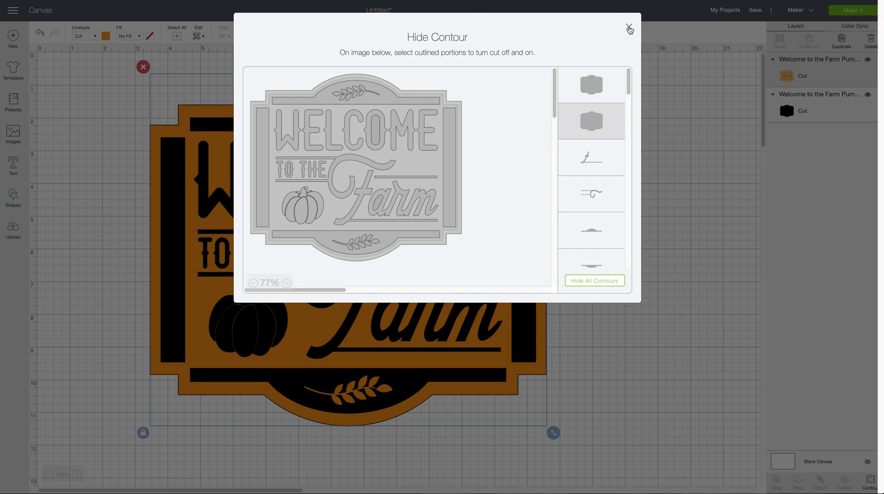
click(629, 29)
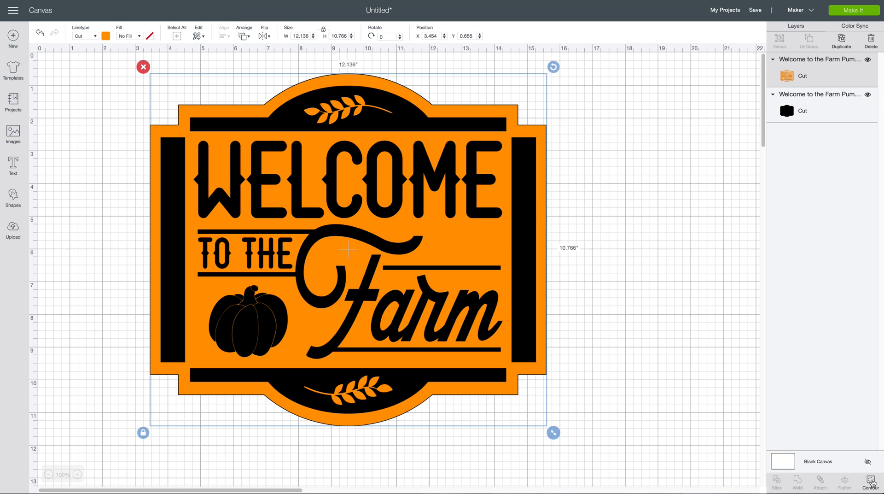
Step: Toggle a border contour in Hide Contour so lettering and pumpkin show black through solid orange
click(870, 483)
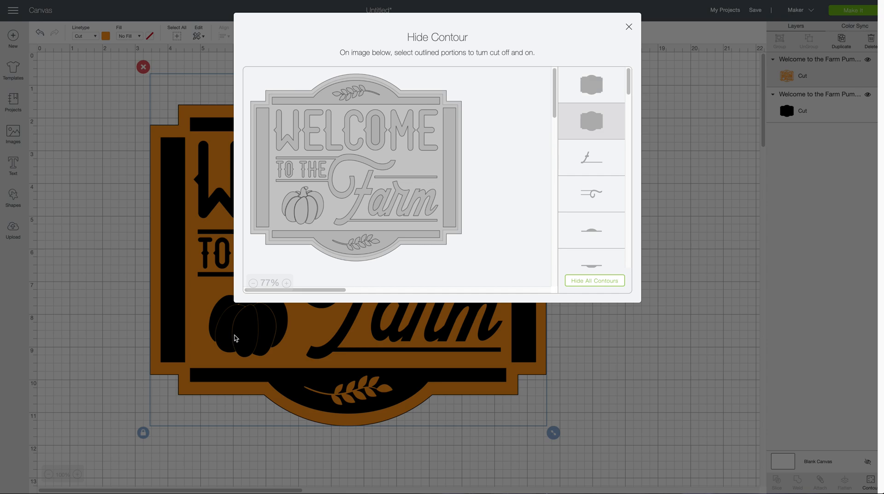
mouse_move(60, 76)
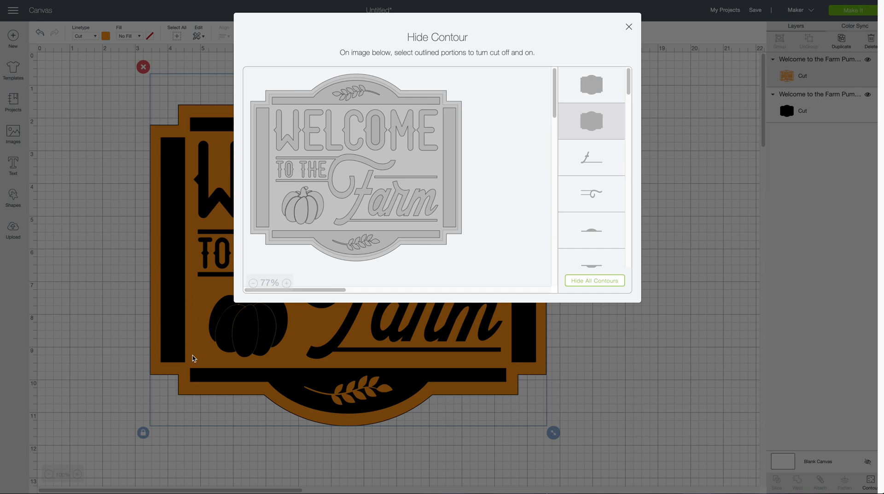
mouse_move(612, 270)
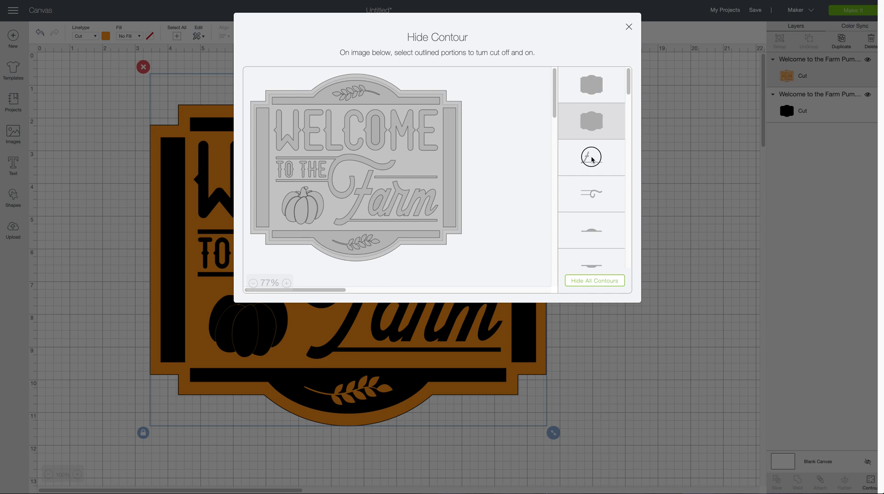
click(592, 156)
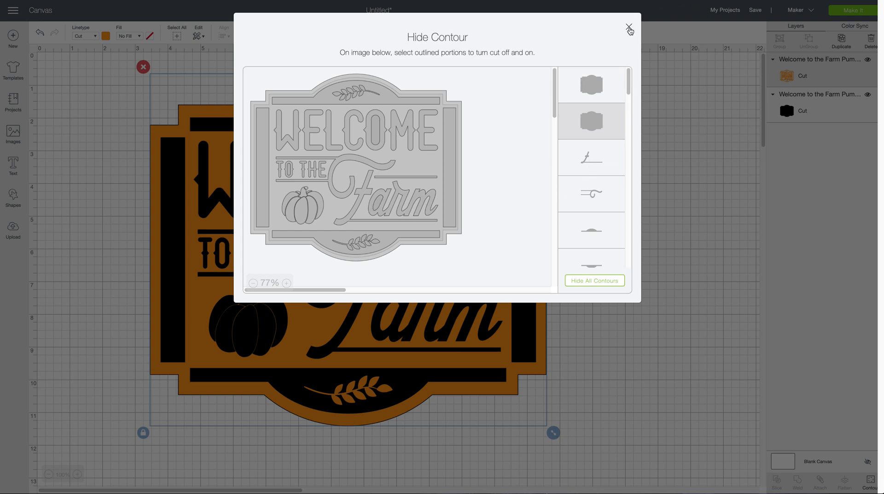
click(629, 27)
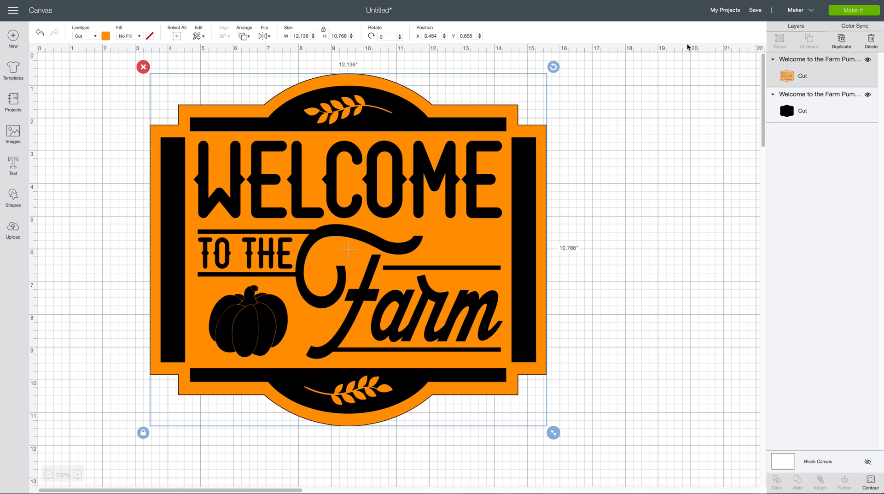
mouse_move(715, 191)
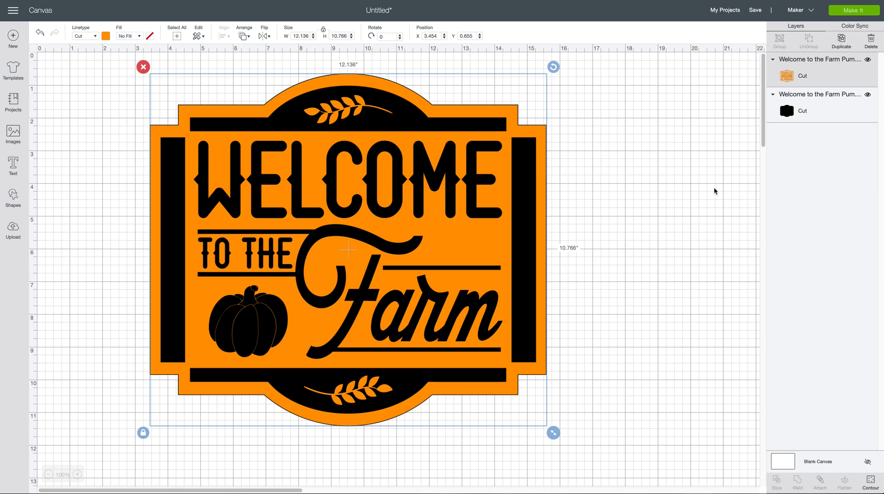
mouse_move(693, 204)
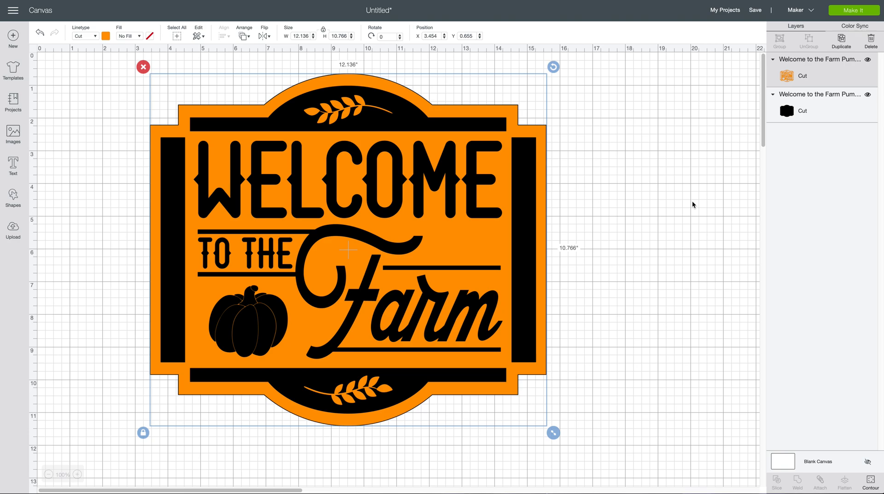
mouse_move(775, 219)
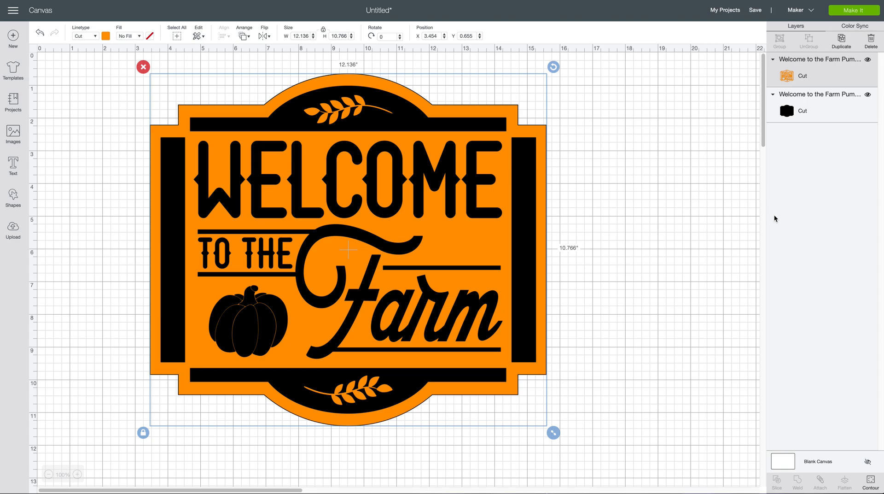